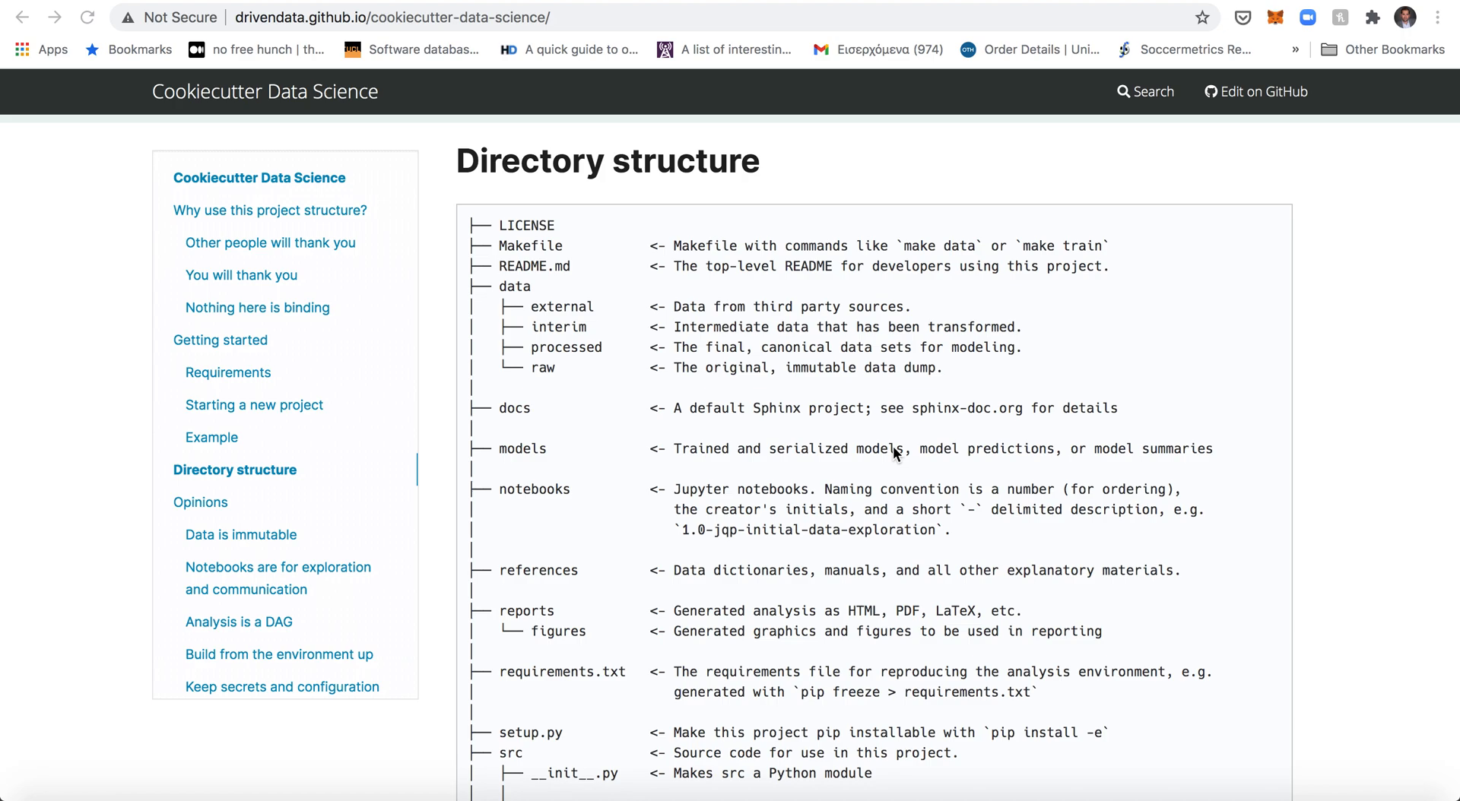
mouse_move(894, 455)
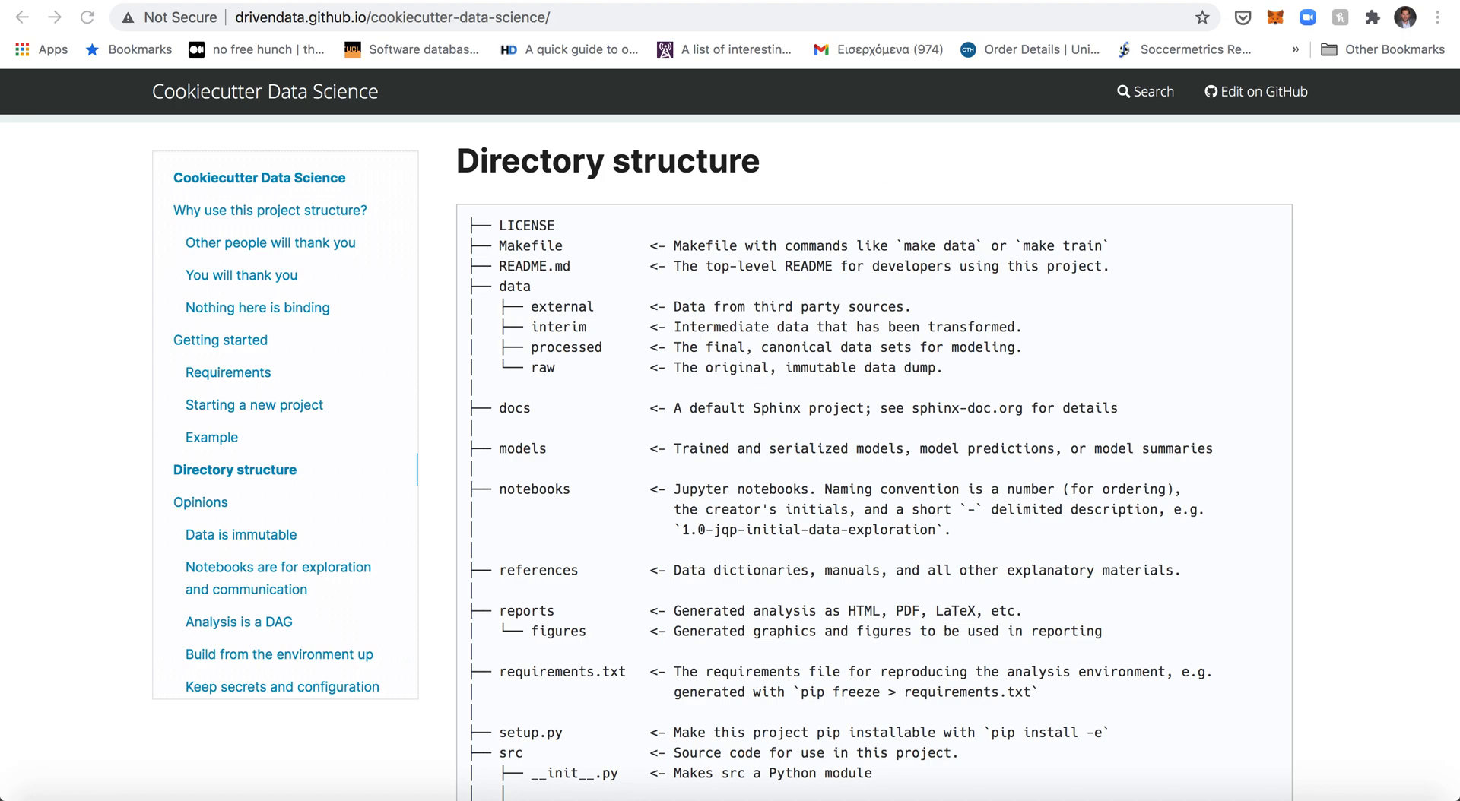
mouse_move(818, 261)
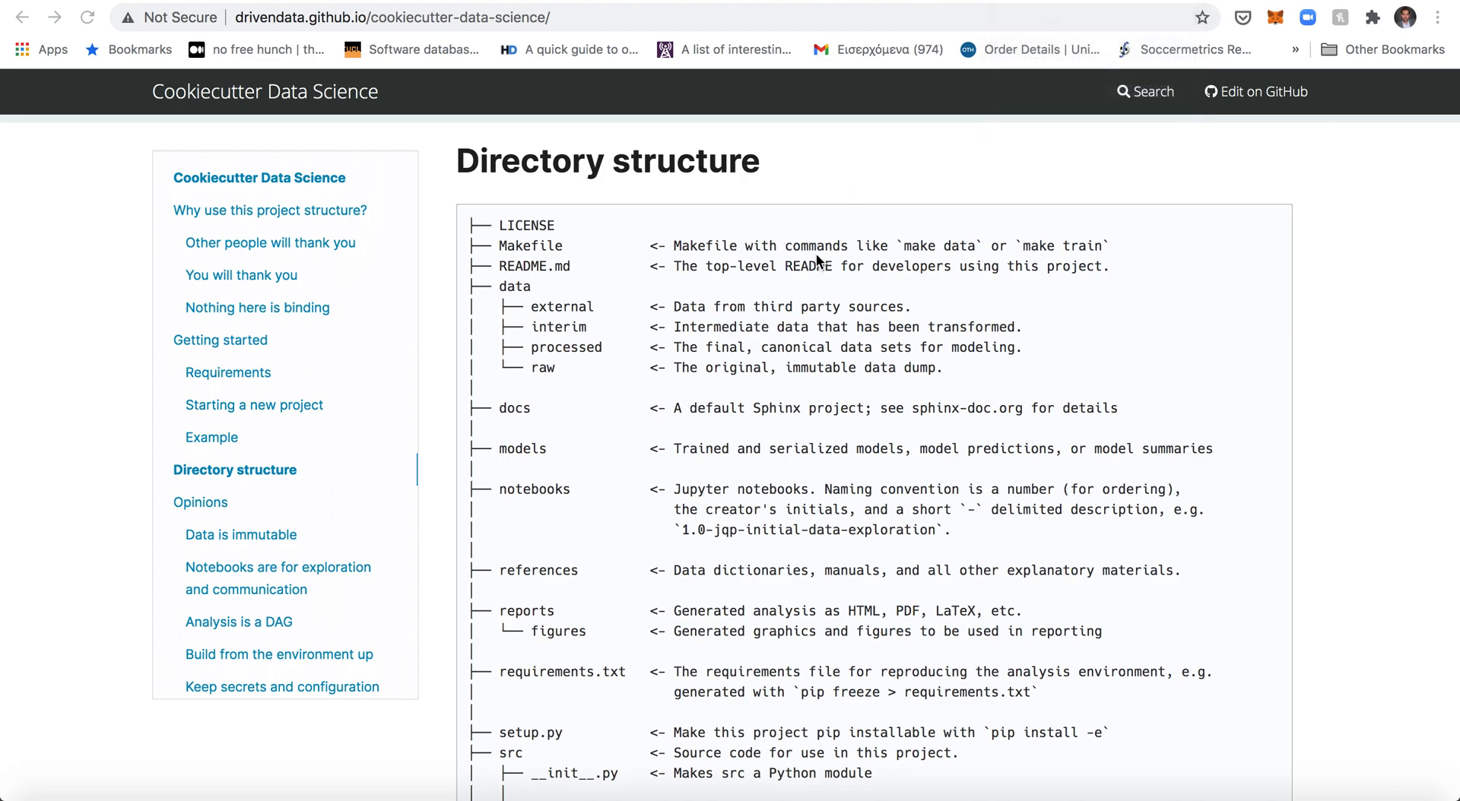
mouse_move(841, 203)
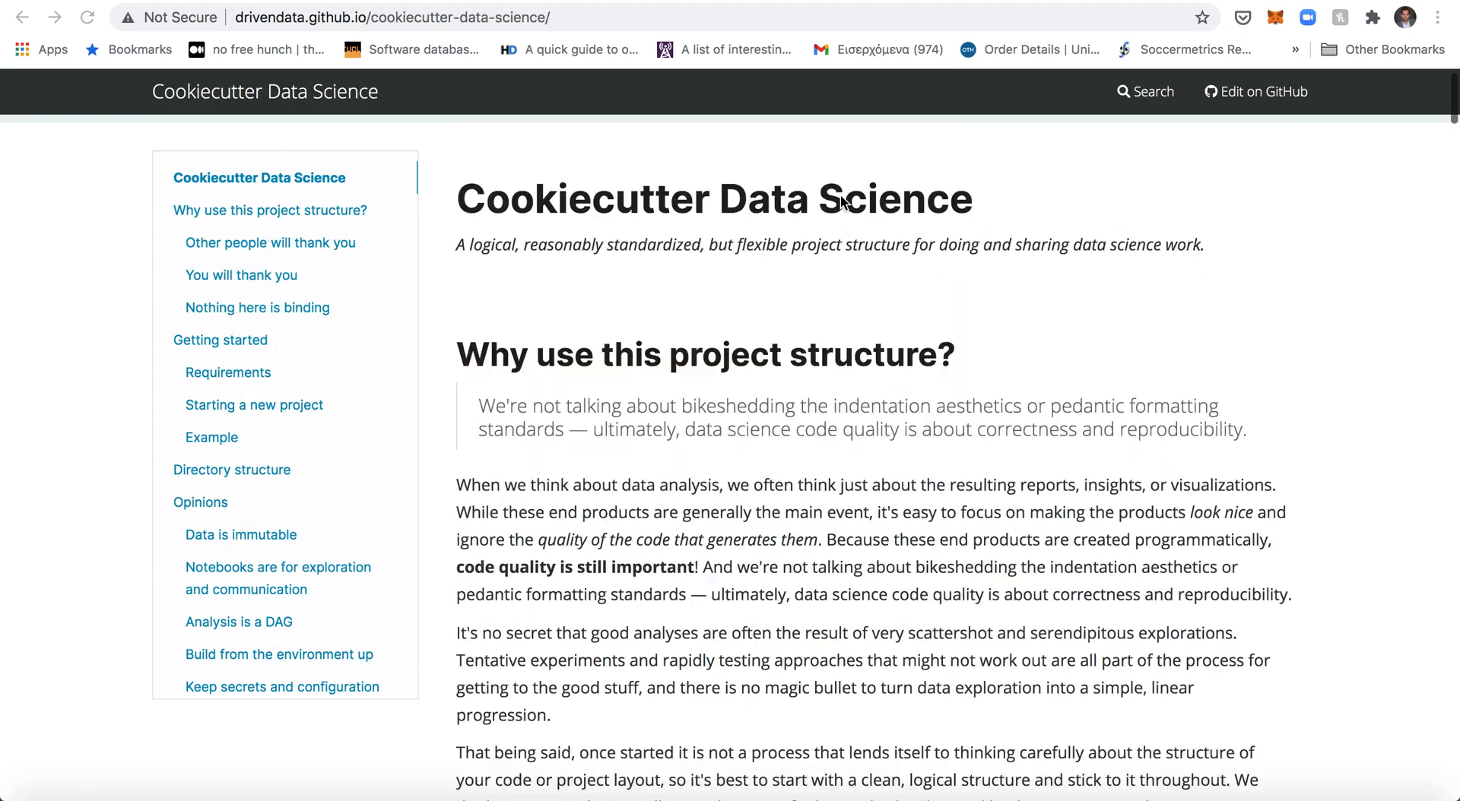
- Scroll past the introduction and getting-started video to the Directory structure folder tree
scroll("down", 3)
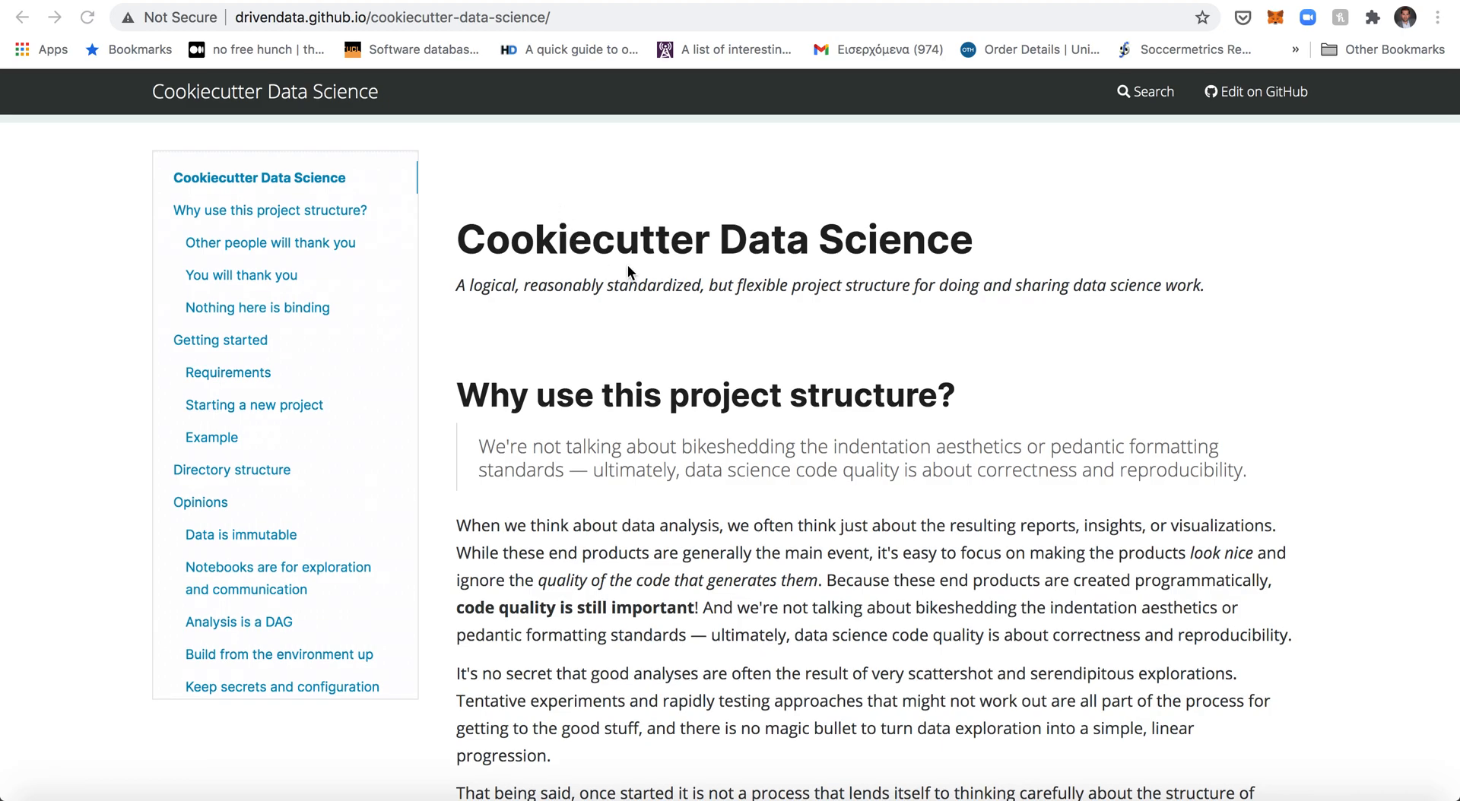
left_click(271, 244)
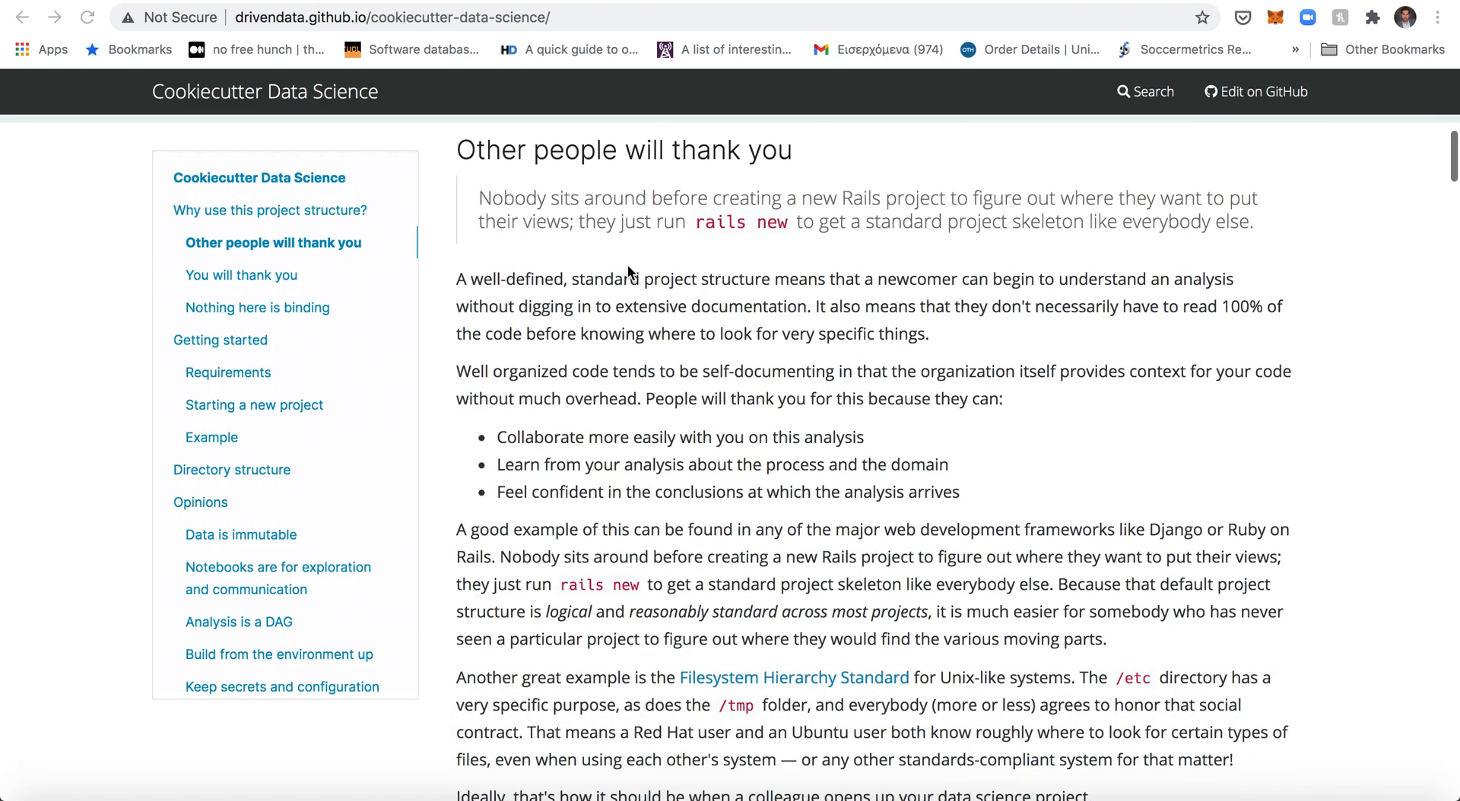
scroll("down", 3)
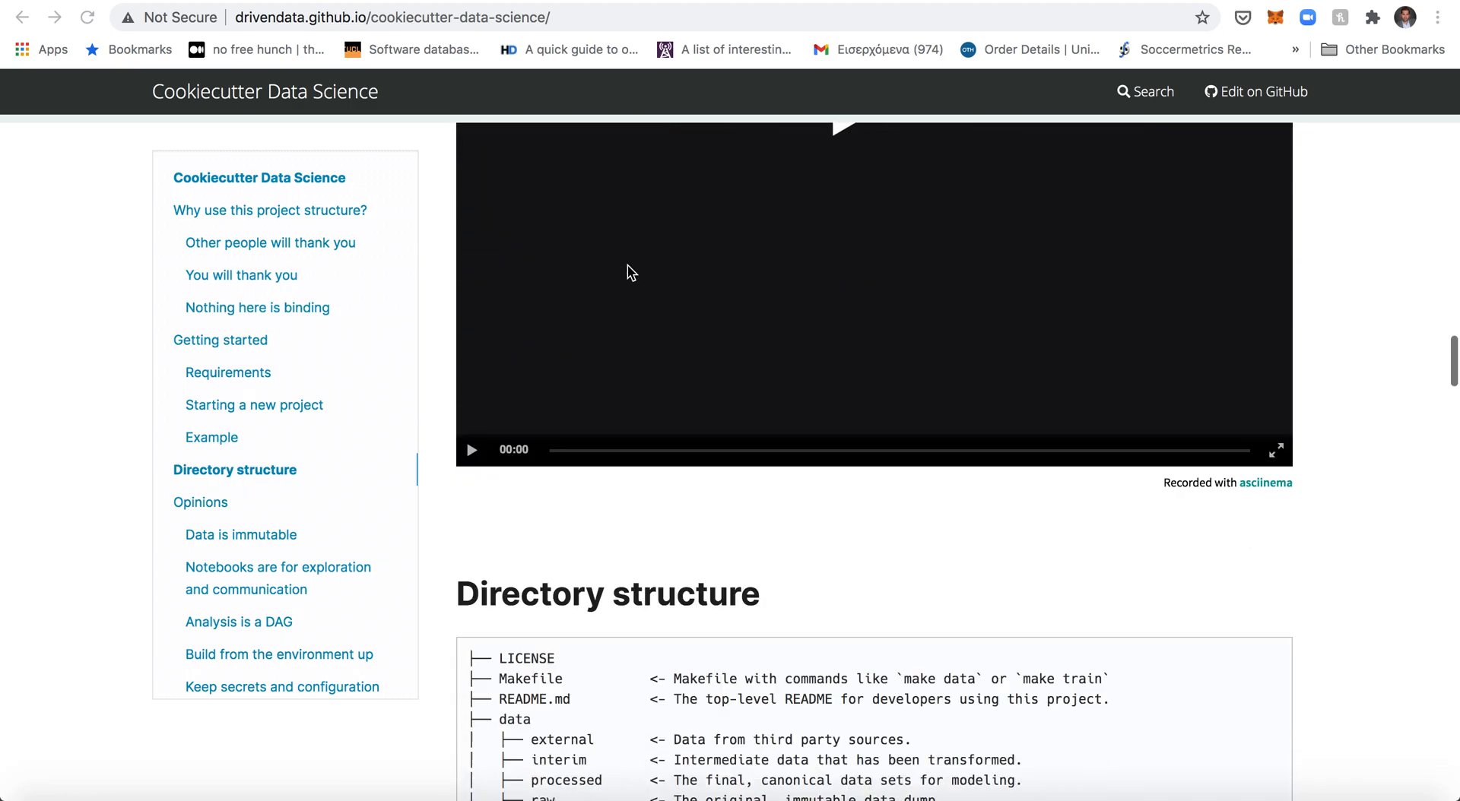
scroll("down", 3)
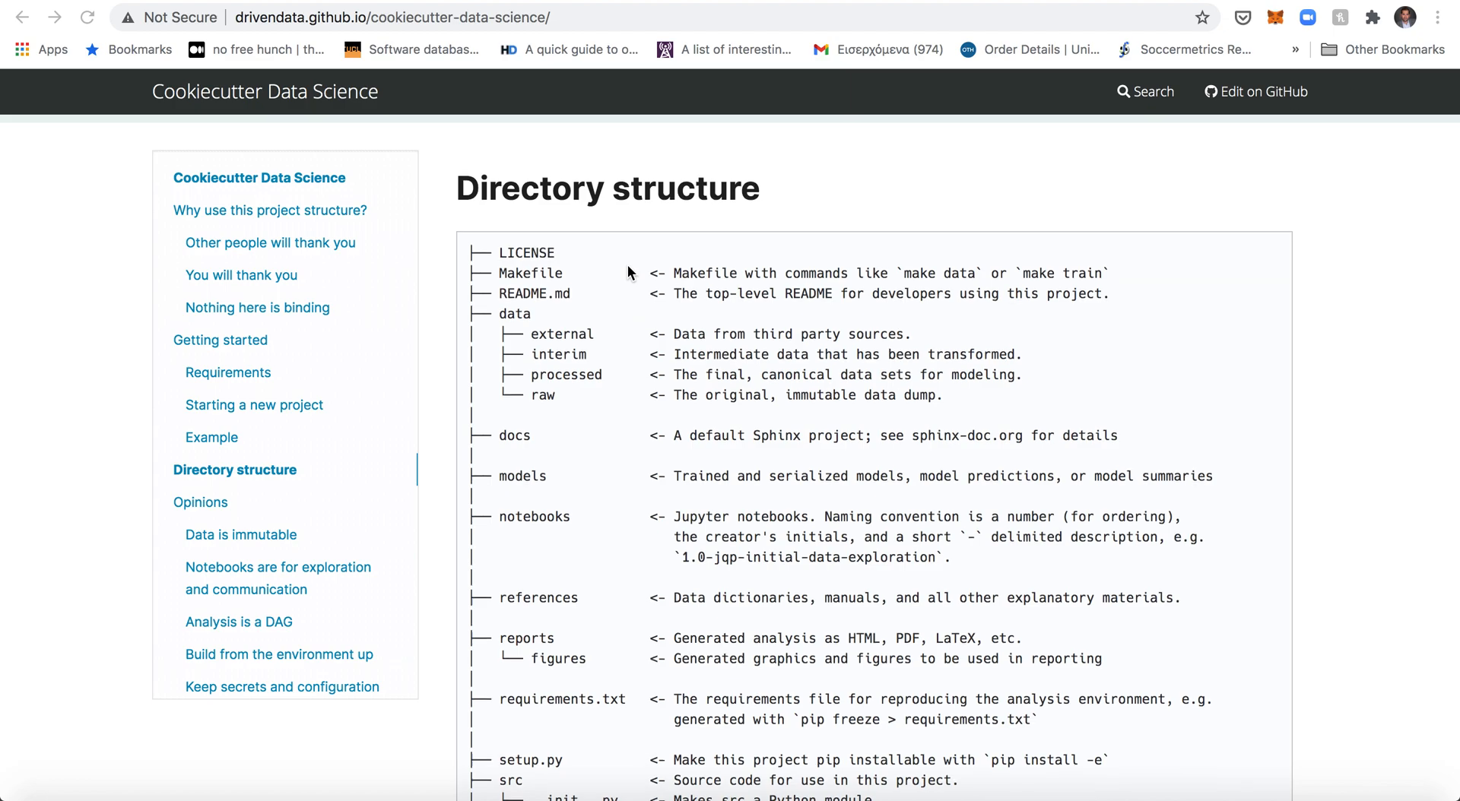
scroll("down", 3)
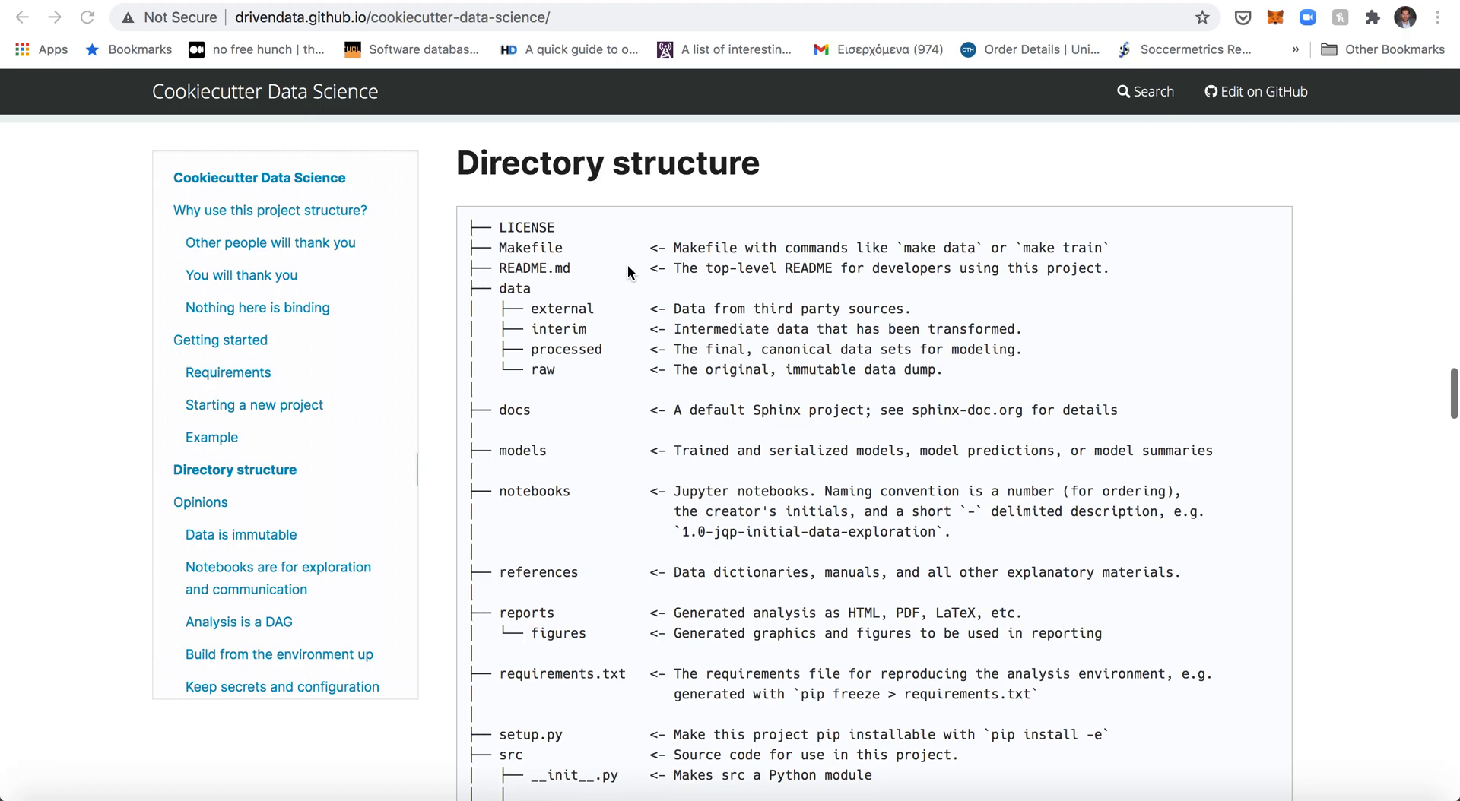
scroll("down", 3)
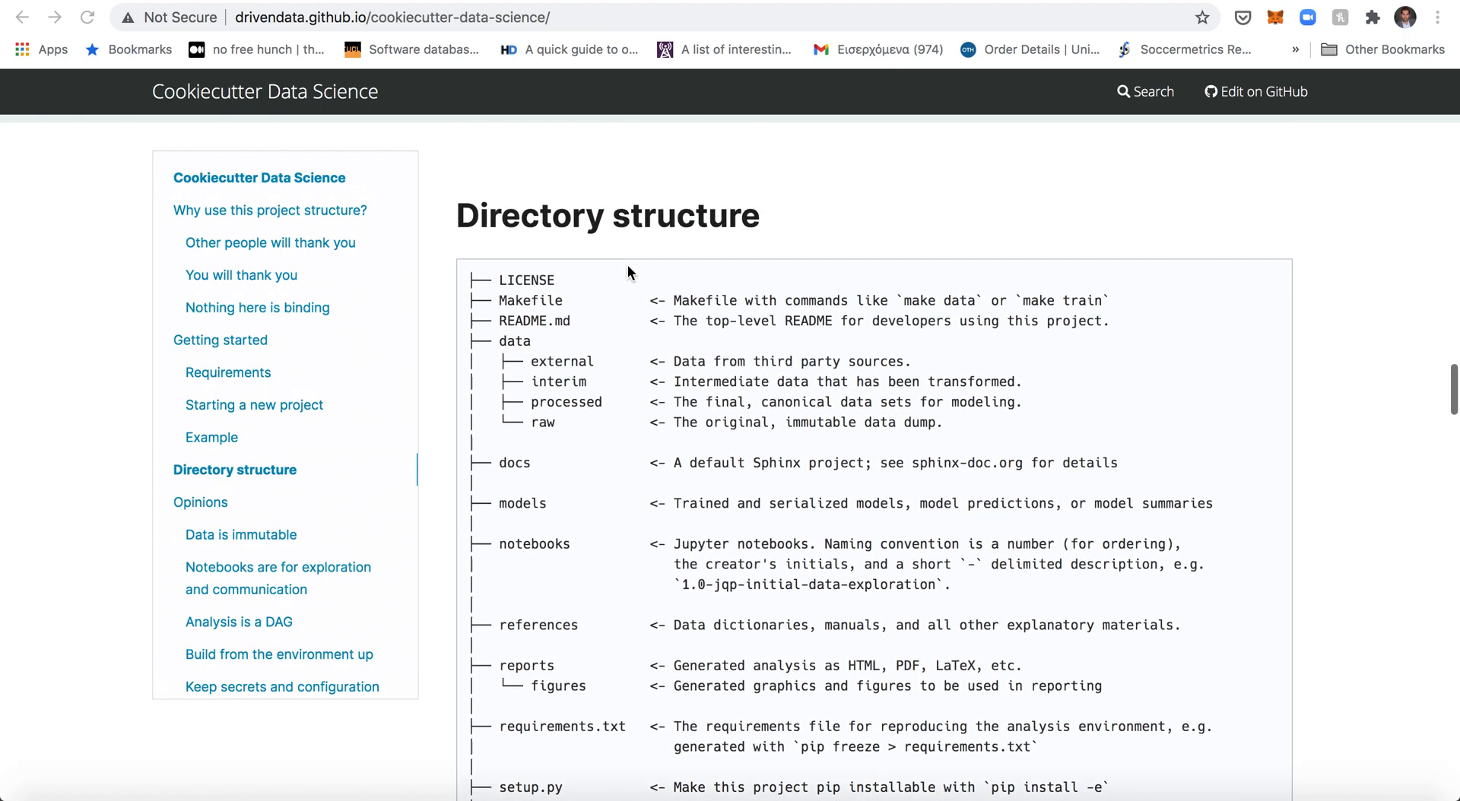
scroll("down", 3)
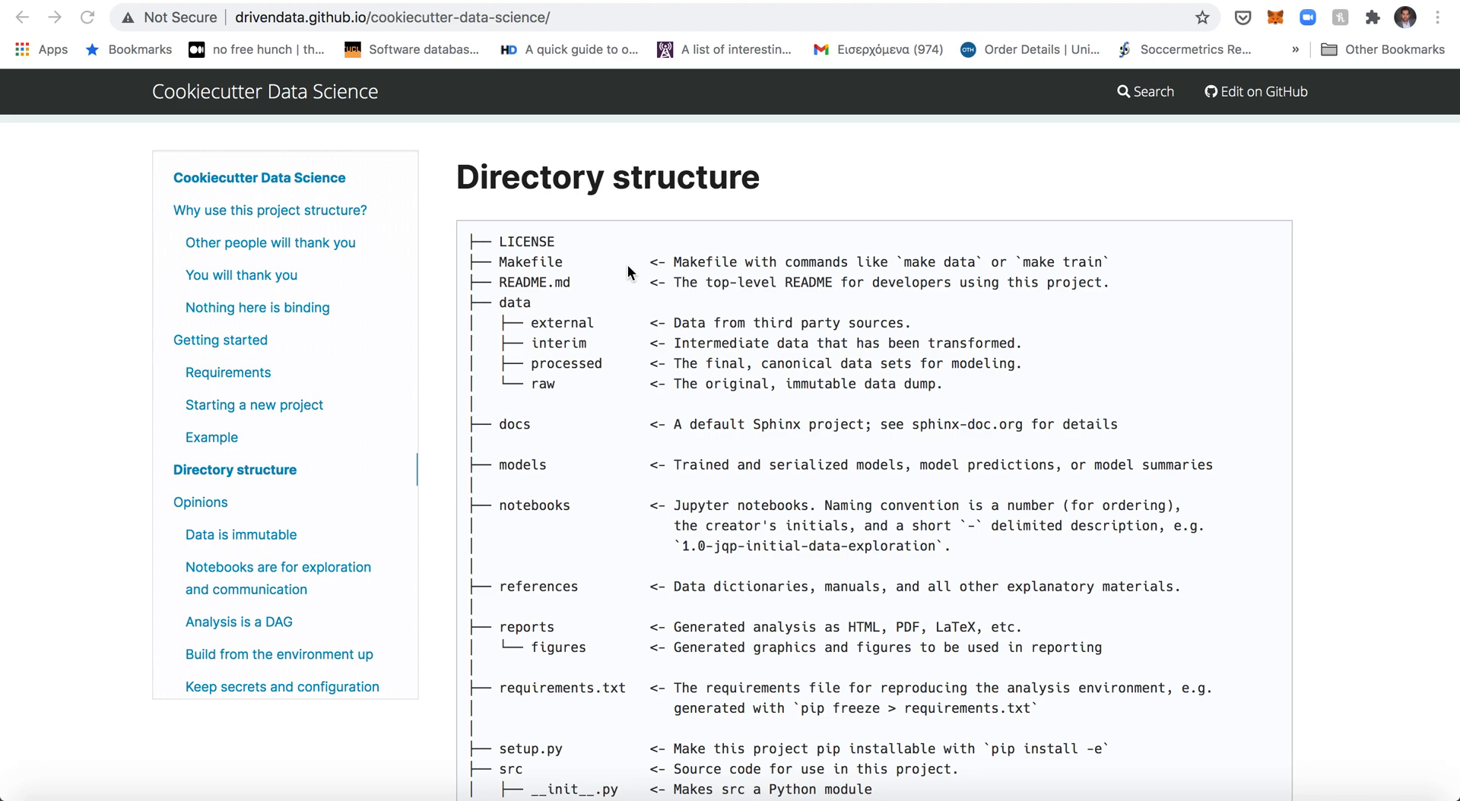
scroll("down", 3)
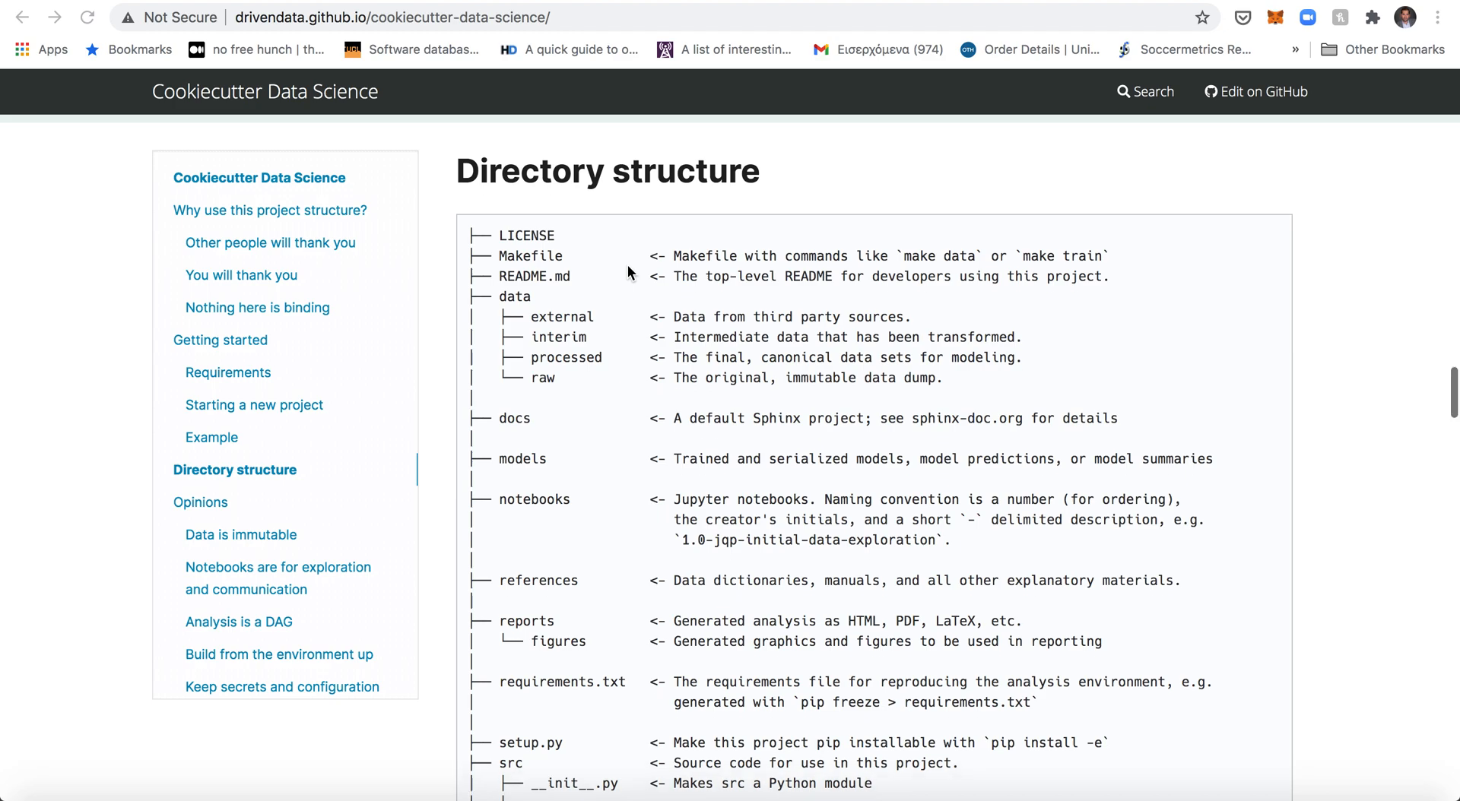
scroll("down", 3)
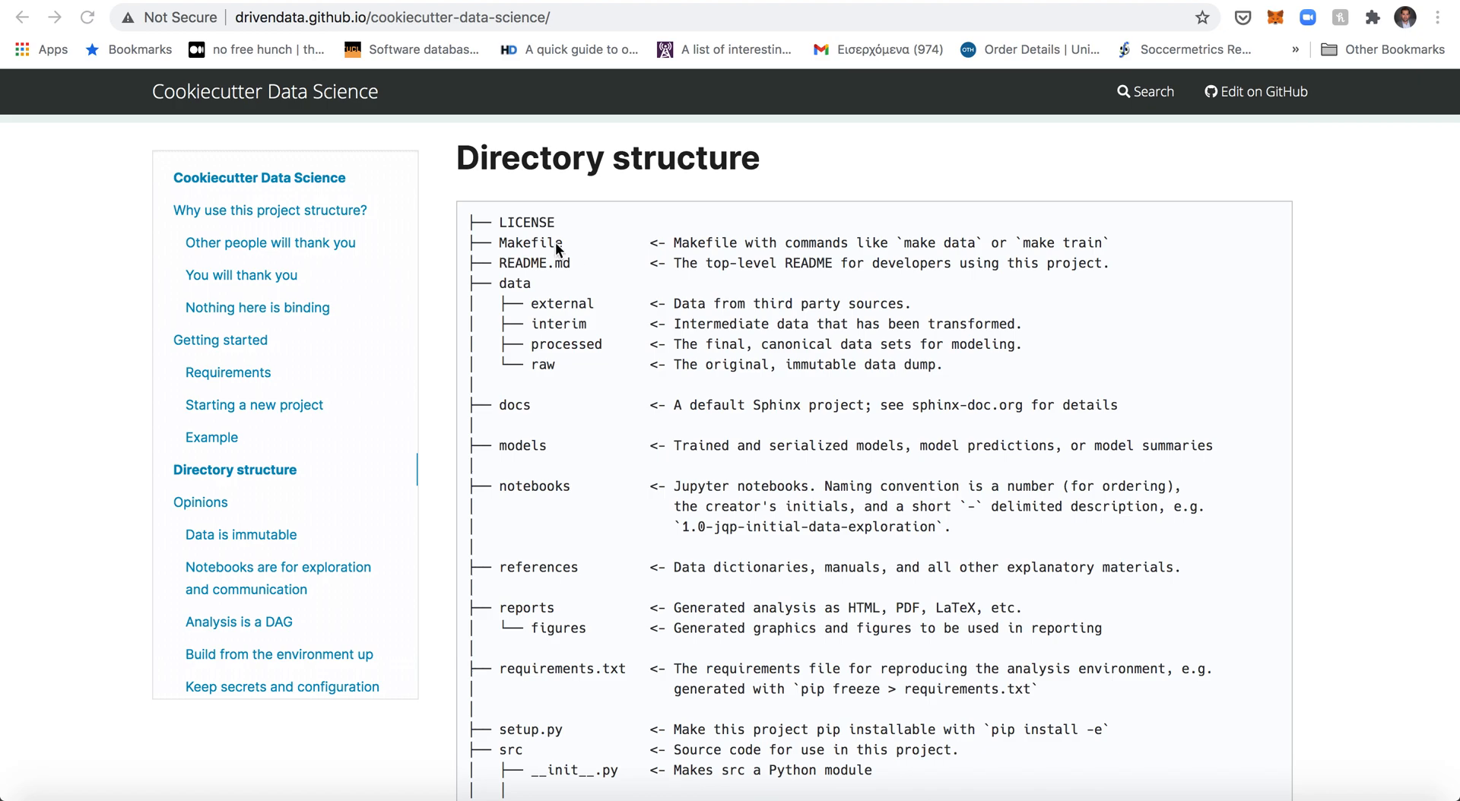
scroll("down", 3)
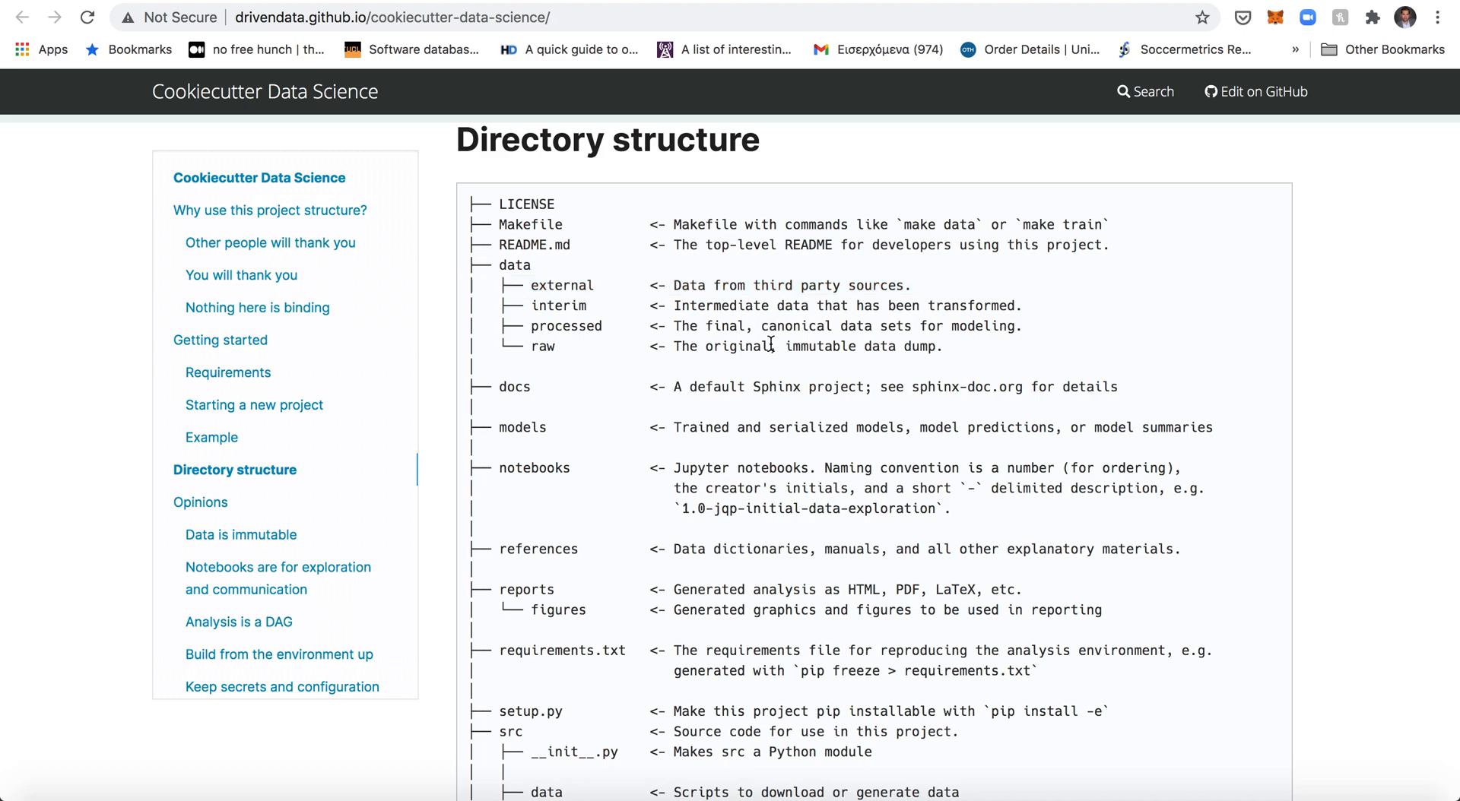
- Select the raw data folder line, then scroll the tree to the src subfolders with make_dataset.py and build_features.py
triple_click(763, 347)
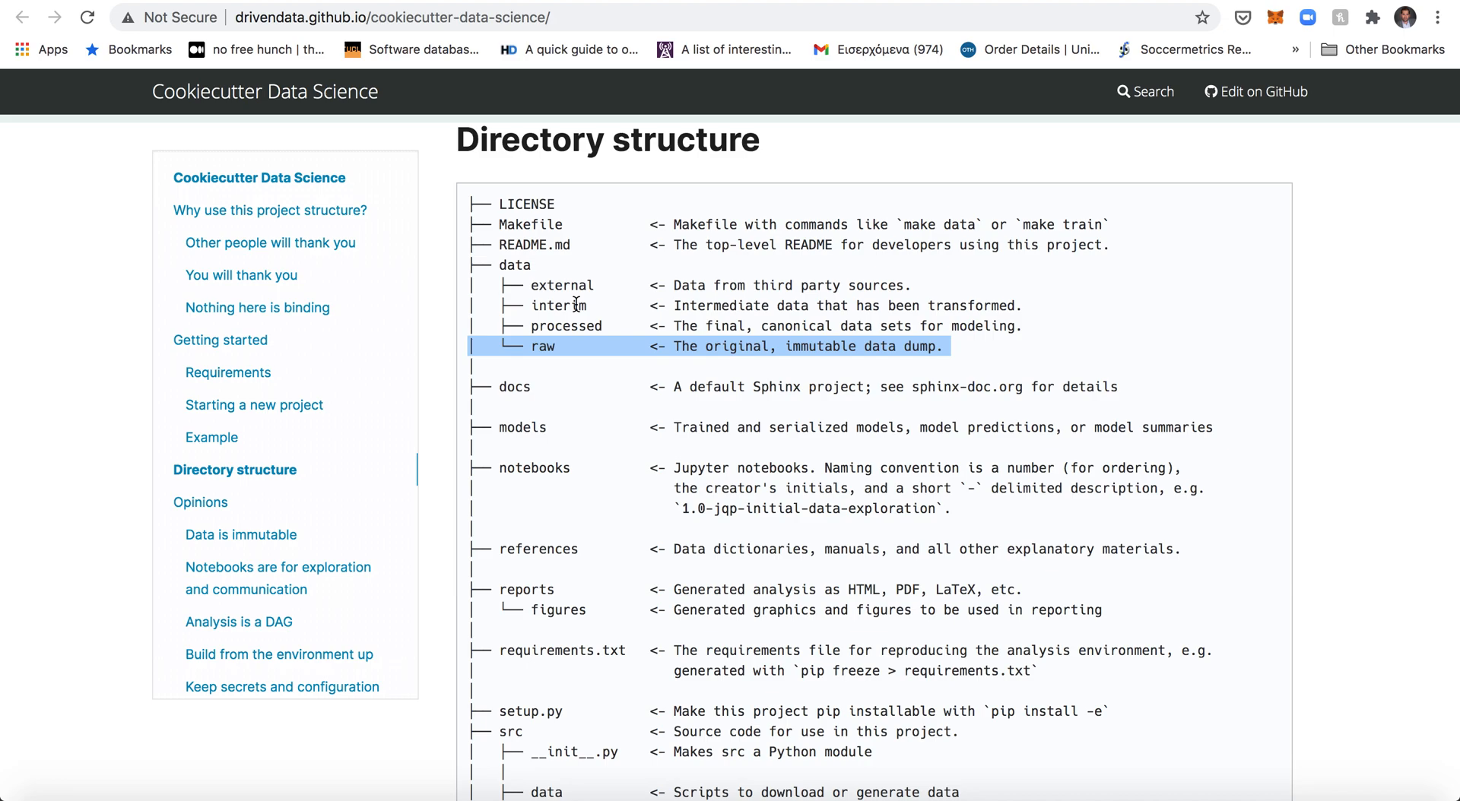
mouse_move(538, 346)
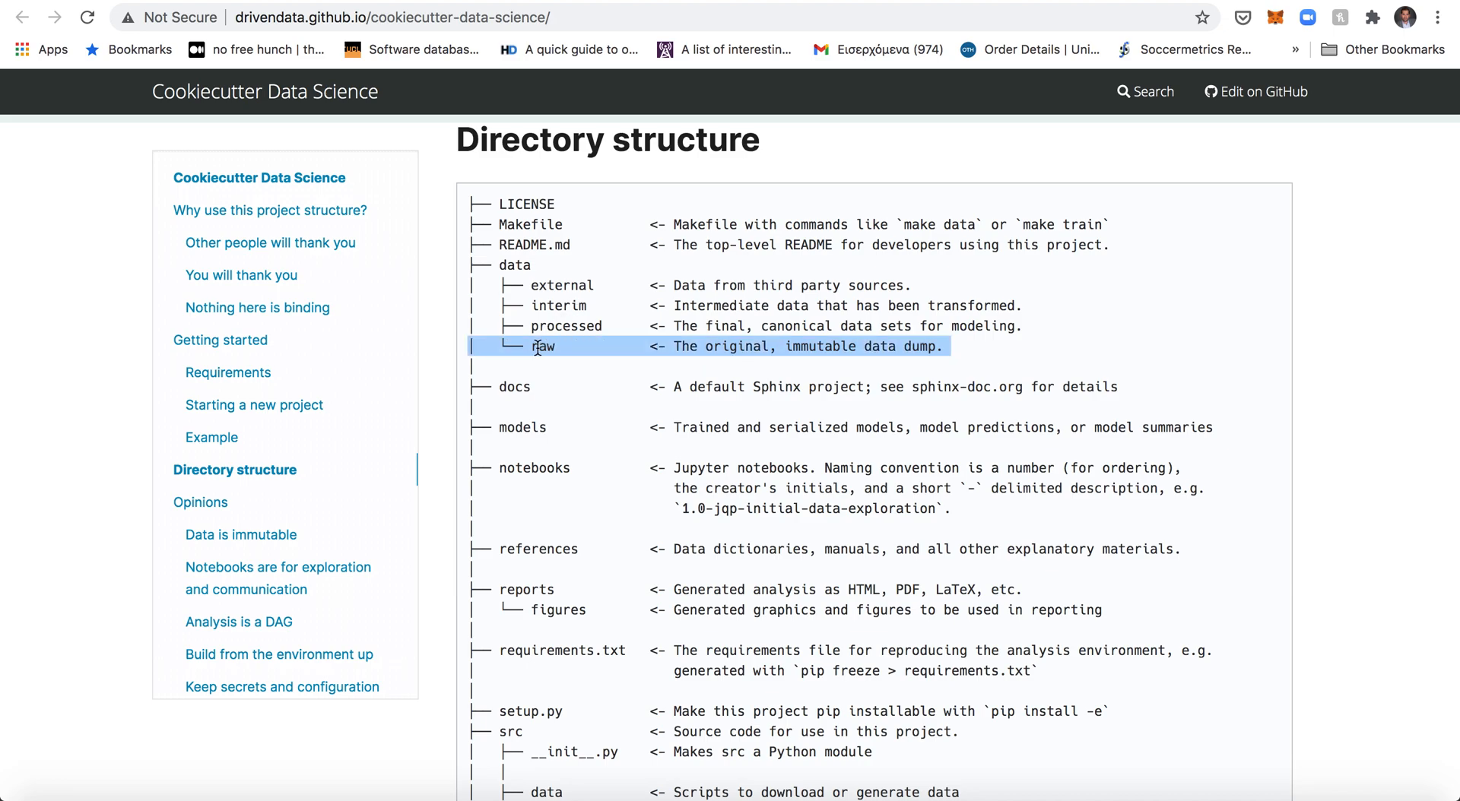
mouse_move(647, 365)
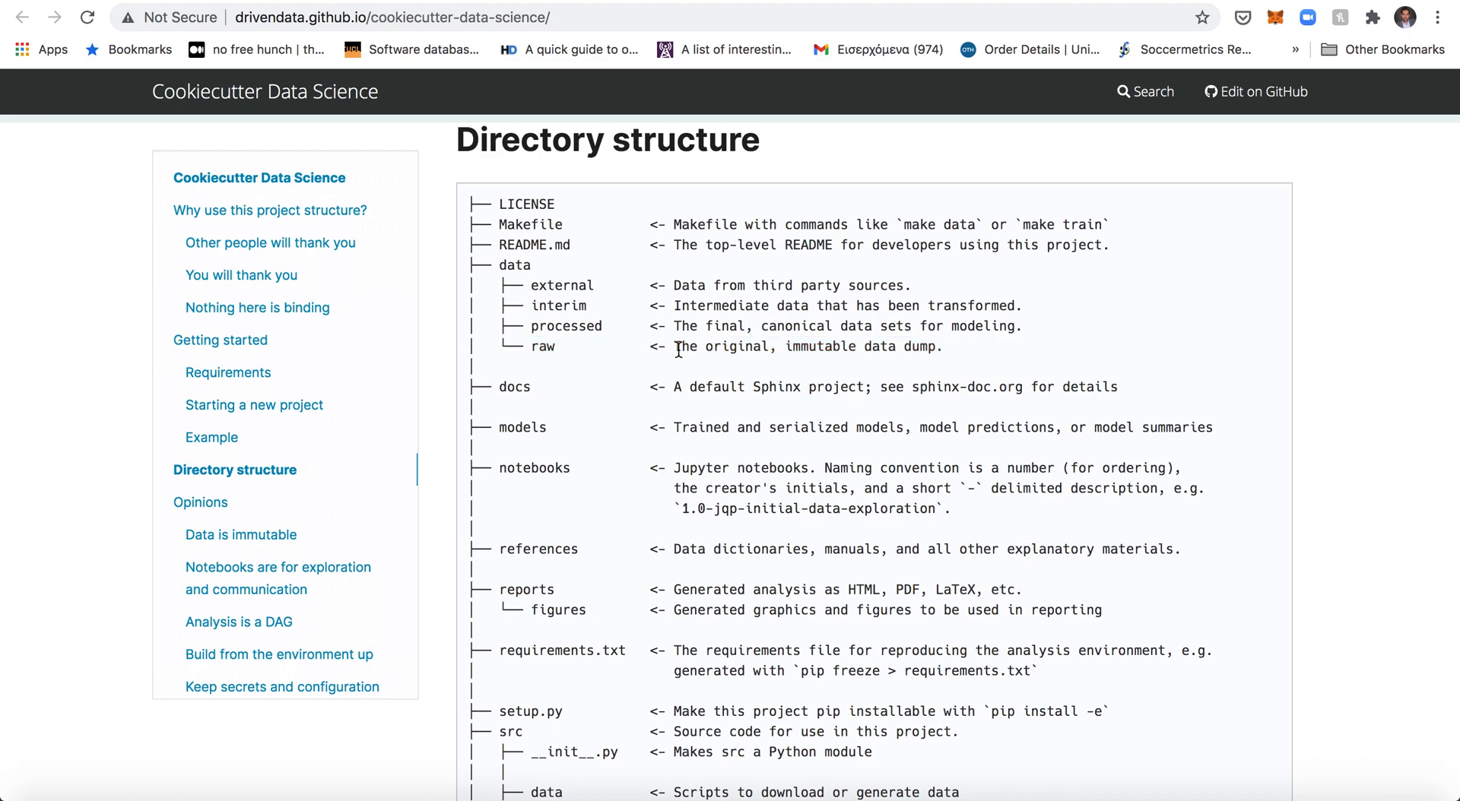
double_click(685, 347)
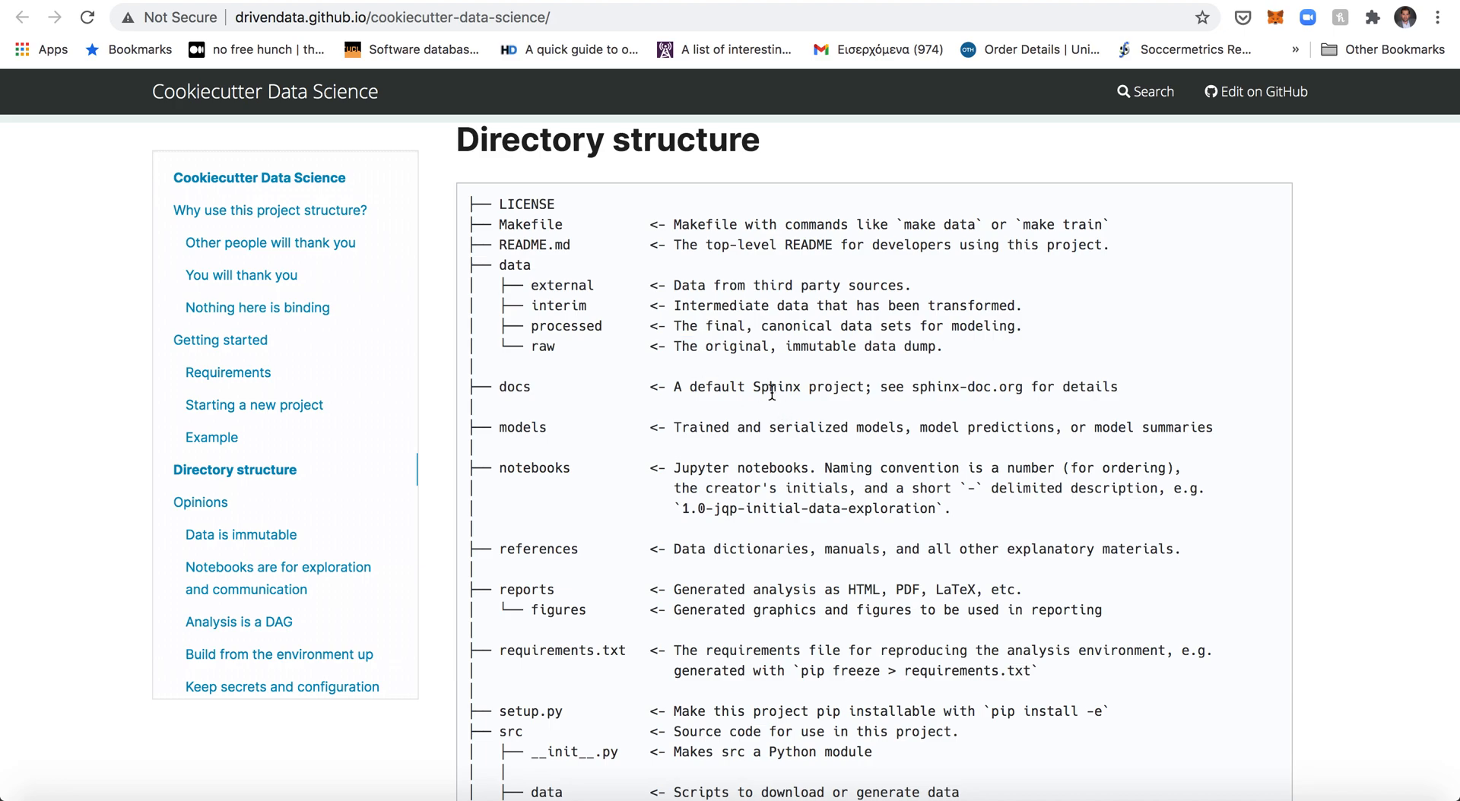
scroll("down", 3)
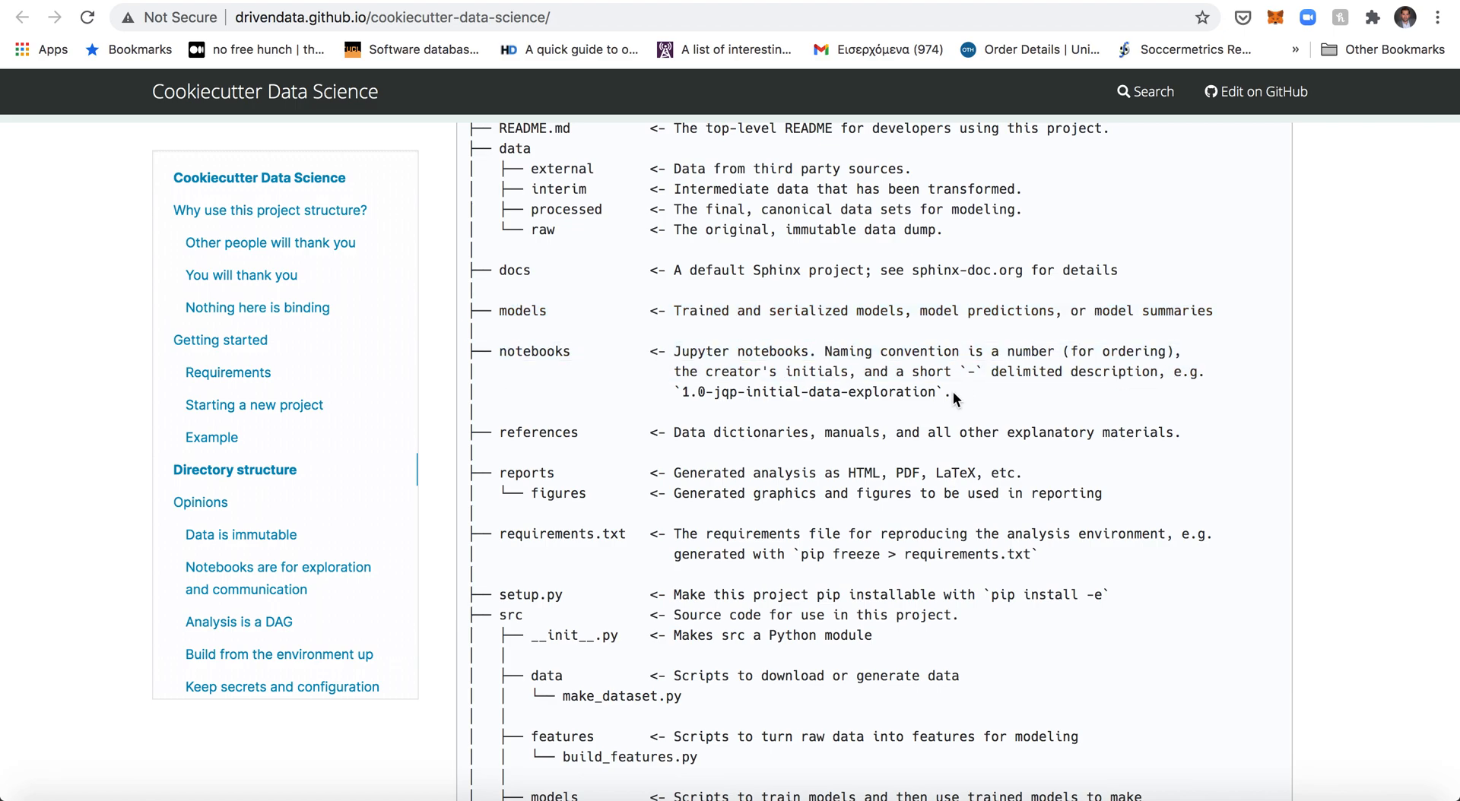
mouse_move(704, 344)
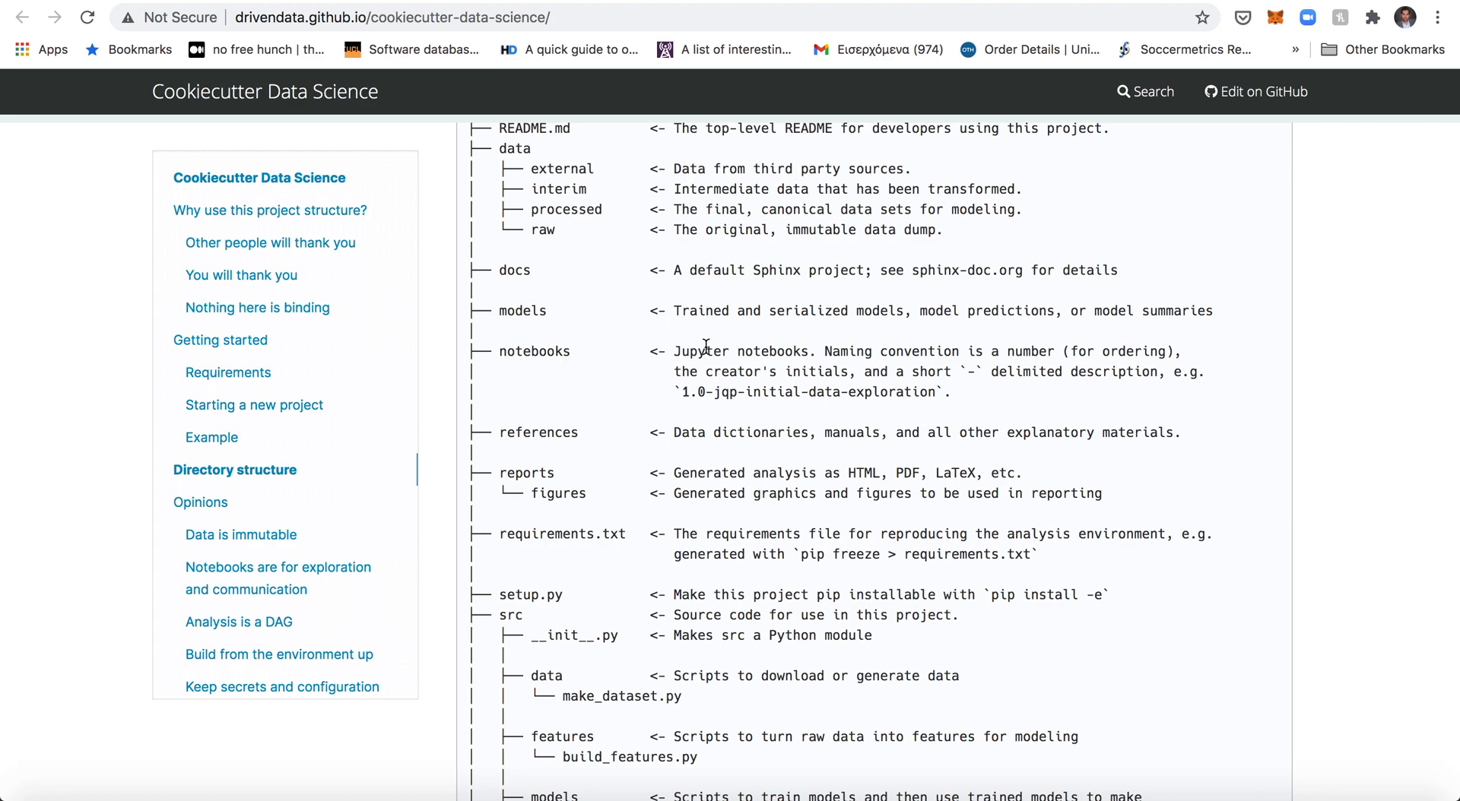
- Scroll past the directory tree to the 'Analysis is a DAG' and 'Build from the environment up' opinions
scroll("down", 3)
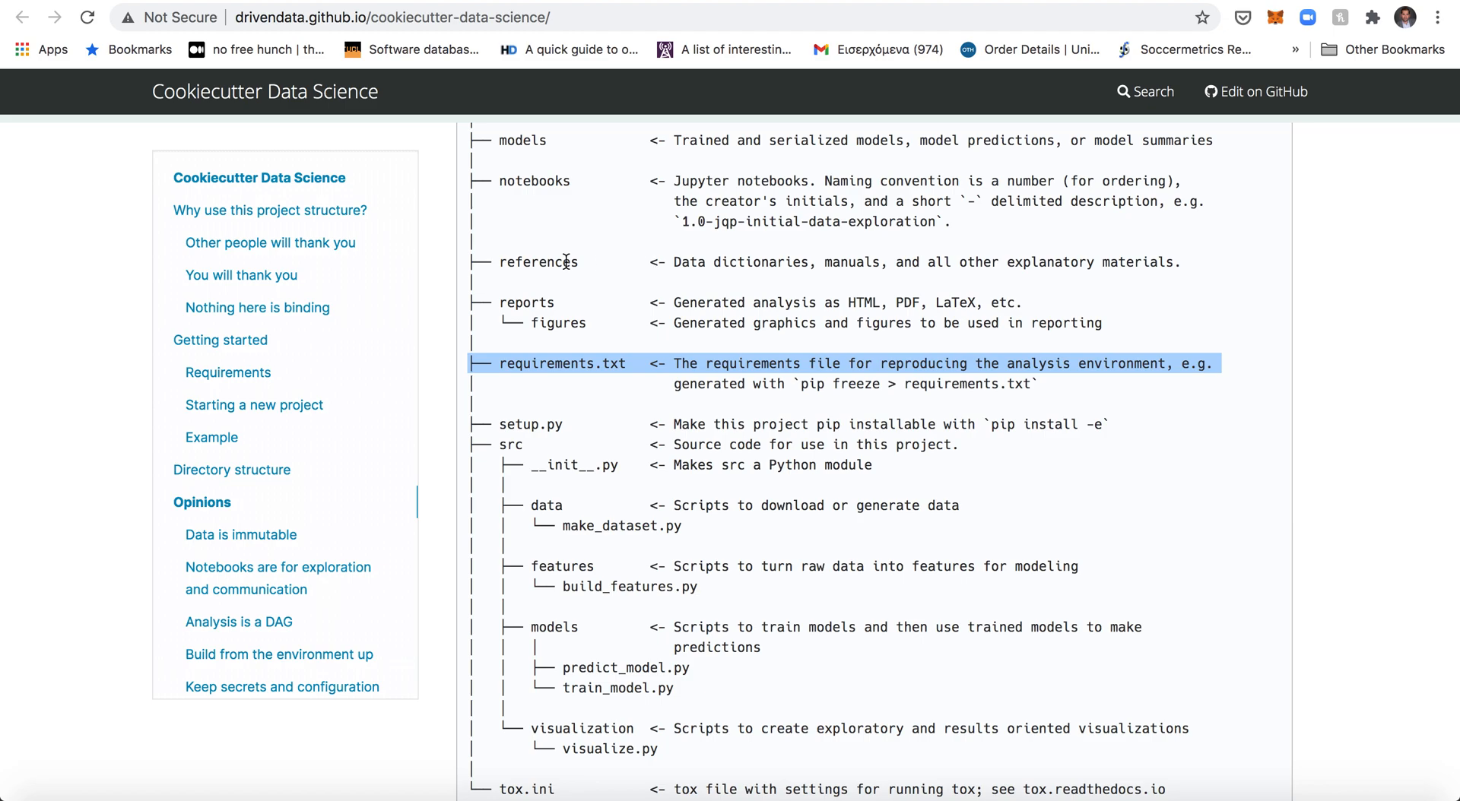
mouse_move(921, 309)
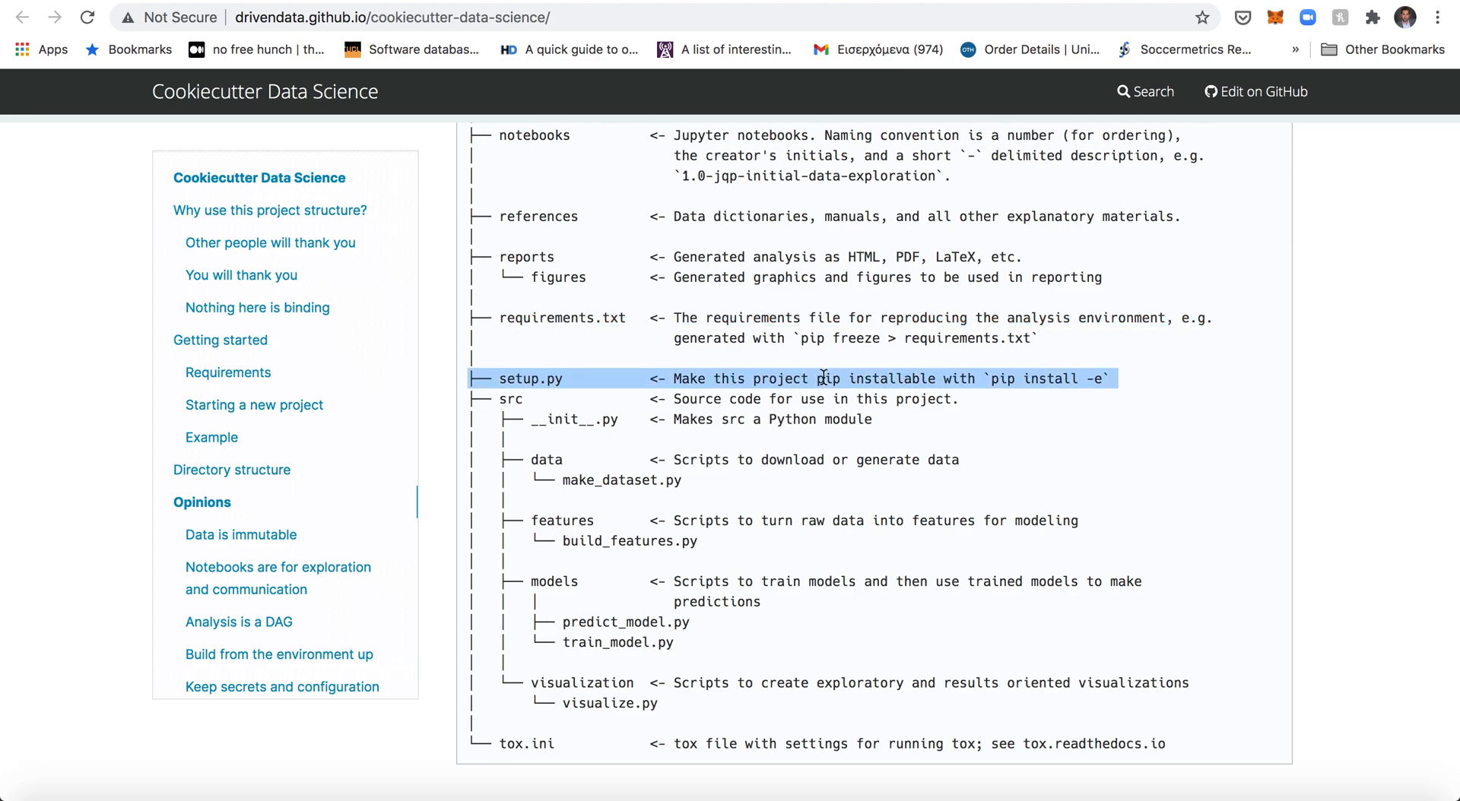
scroll("down", 3)
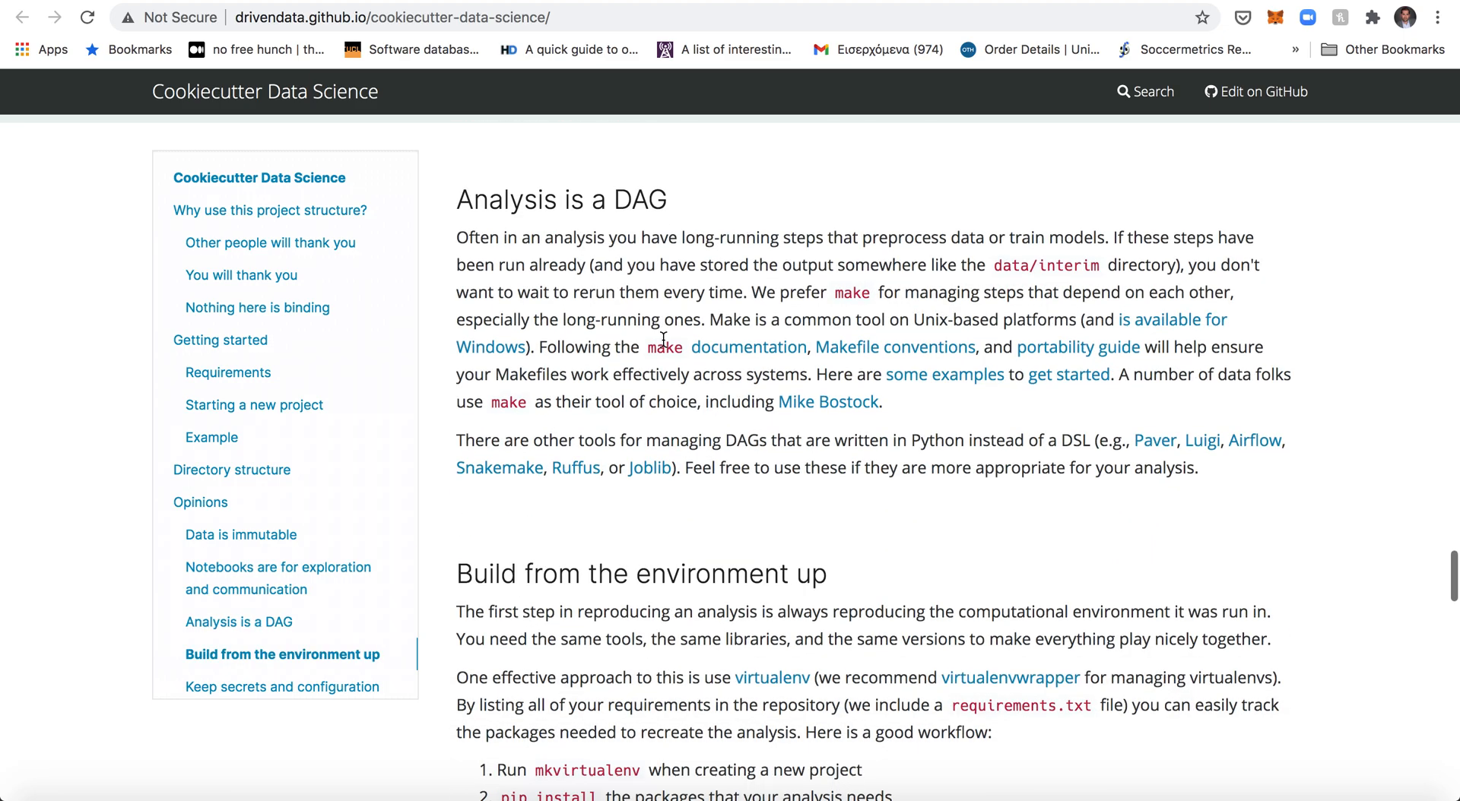
- Skim the later opinions down to AWS CLI configuration, ending back at the folder tree from LICENSE to src
scroll("down", 3)
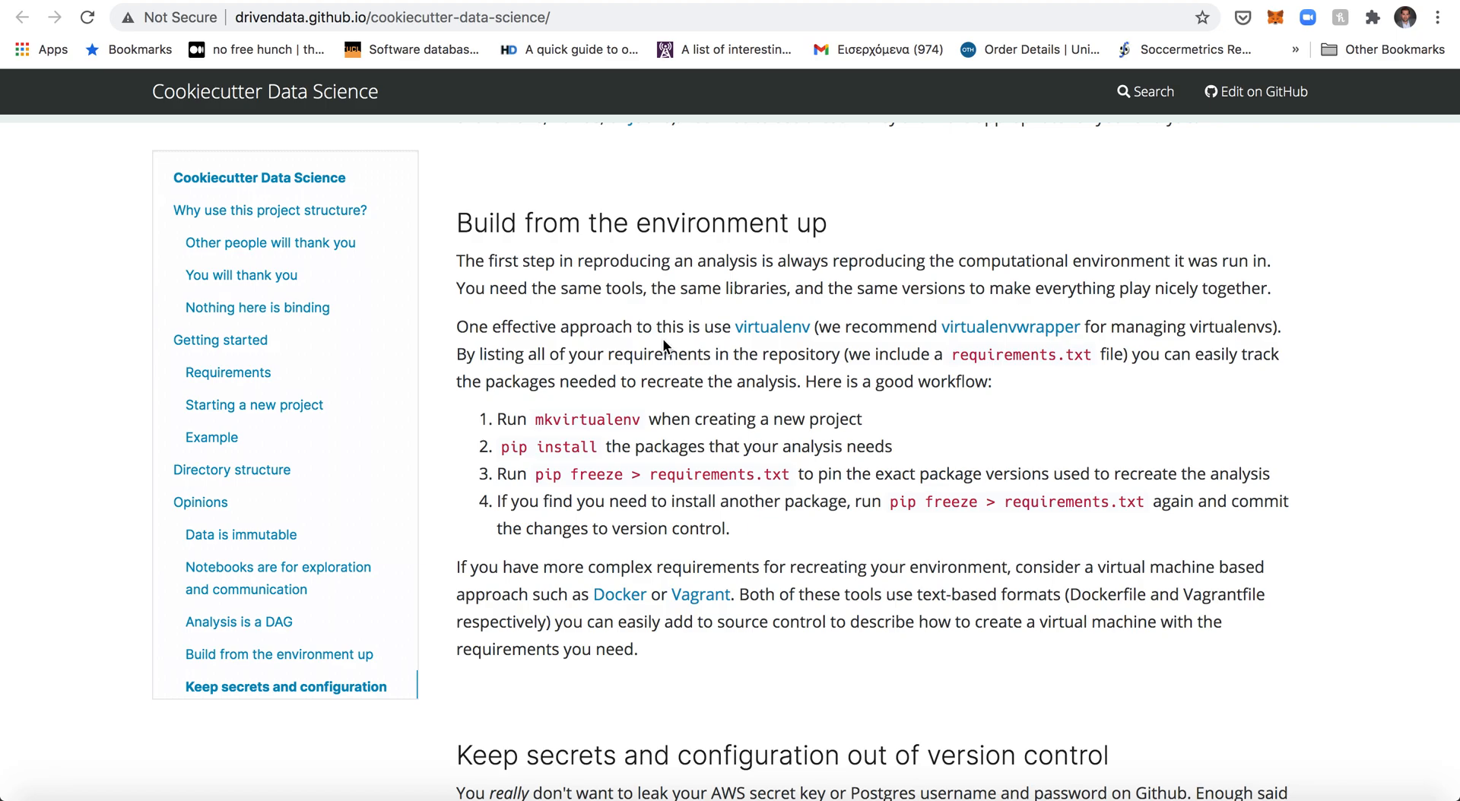
scroll("up", 3)
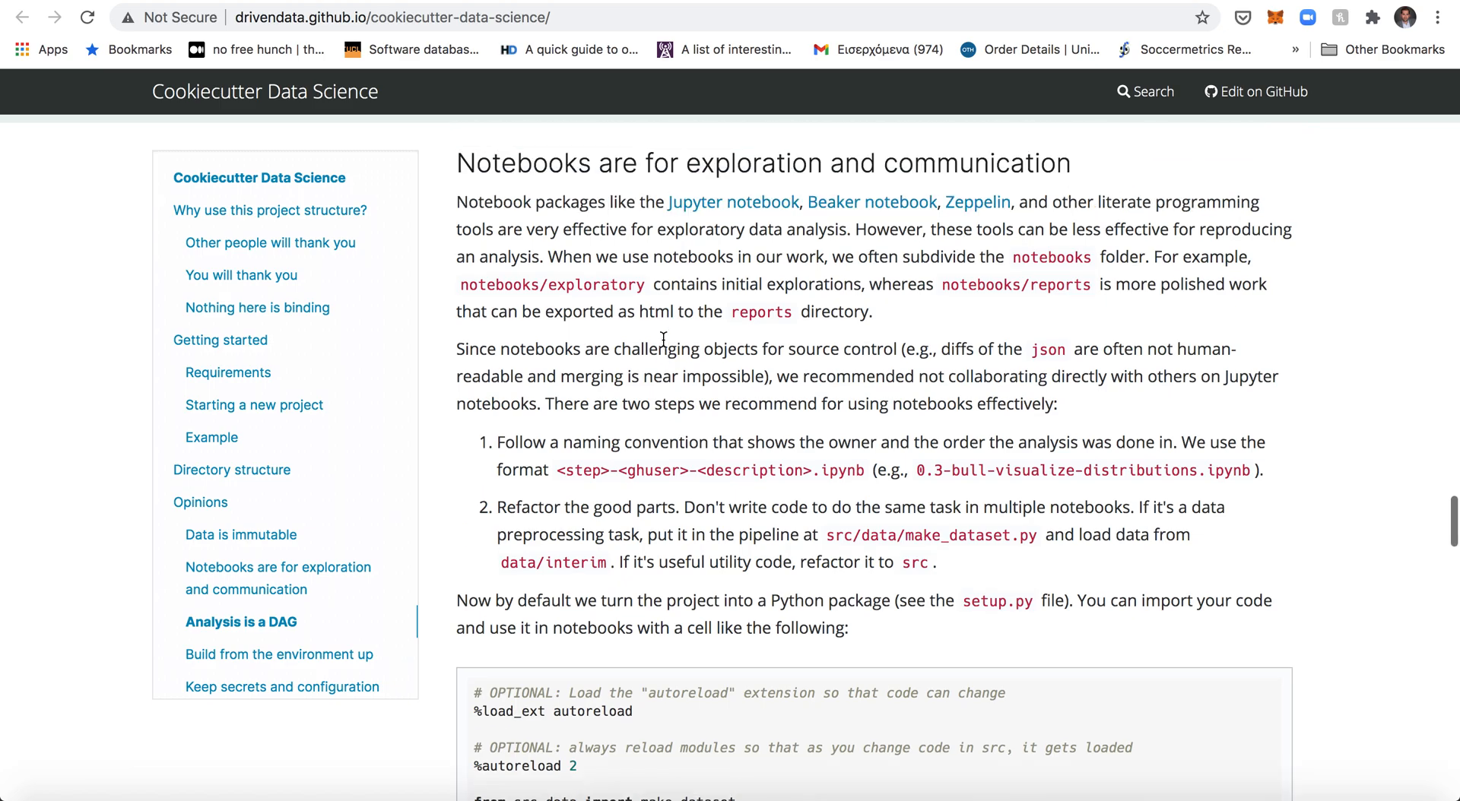
scroll("down", 3)
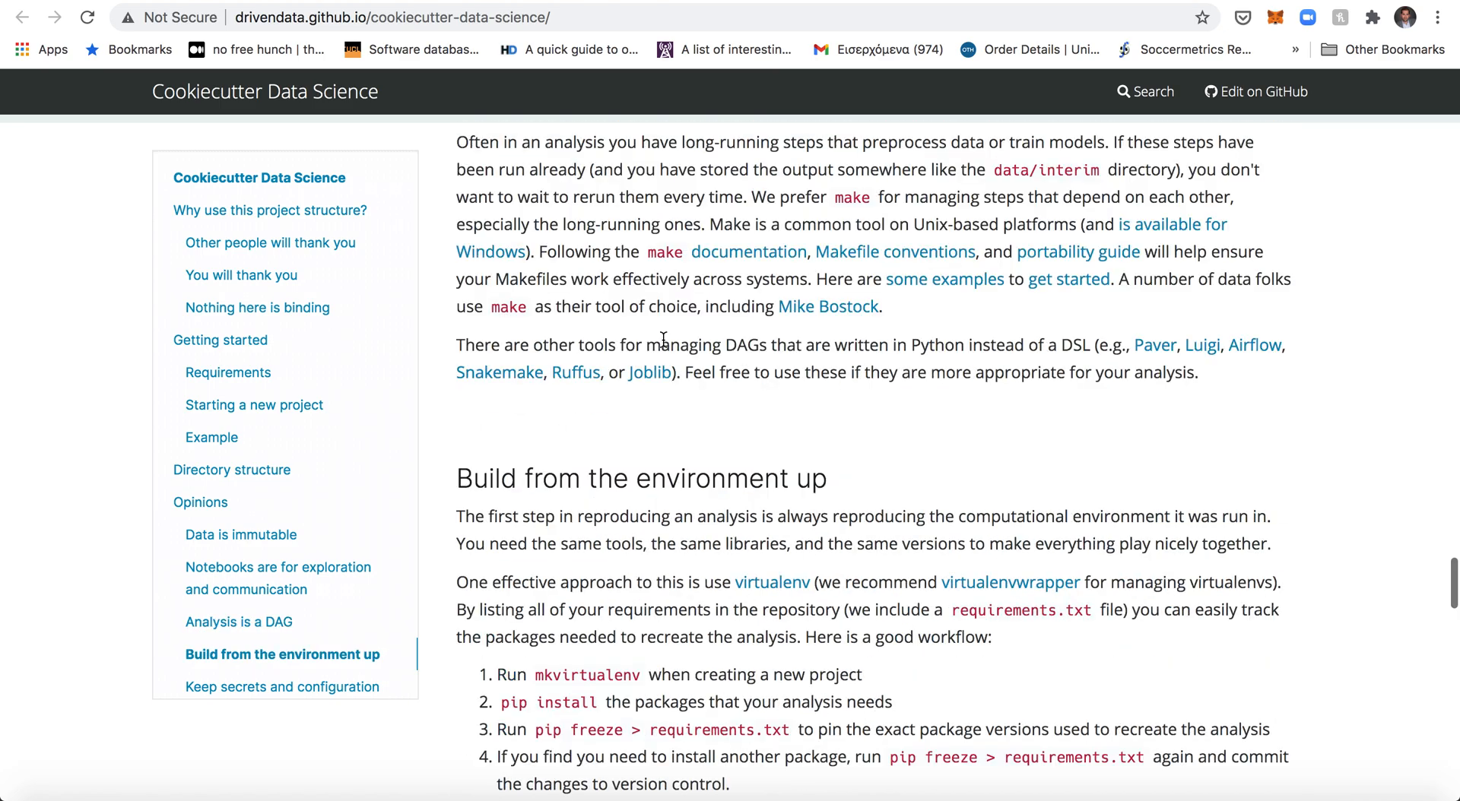
scroll("down", 3)
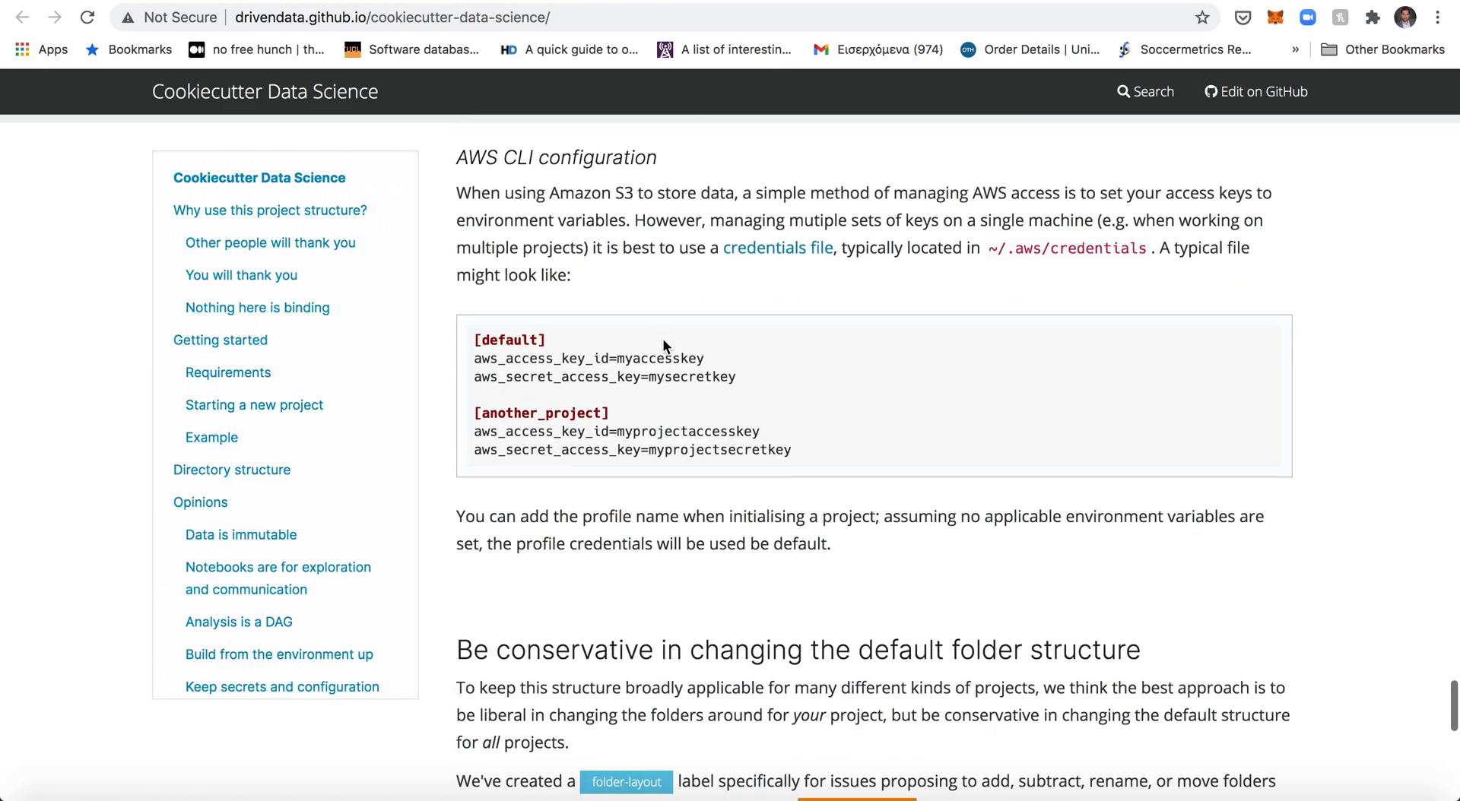
scroll("down", 3)
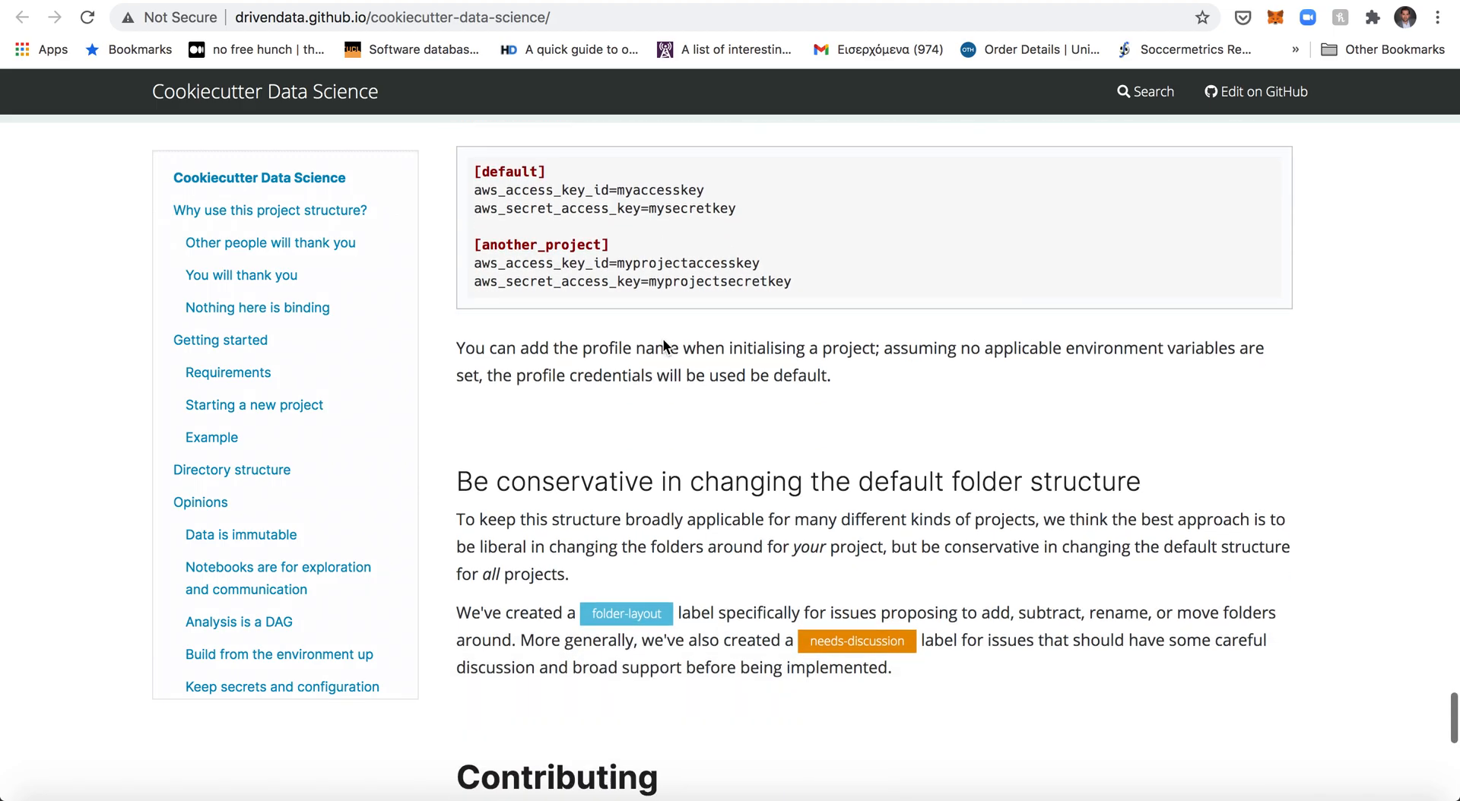
scroll("down", 3)
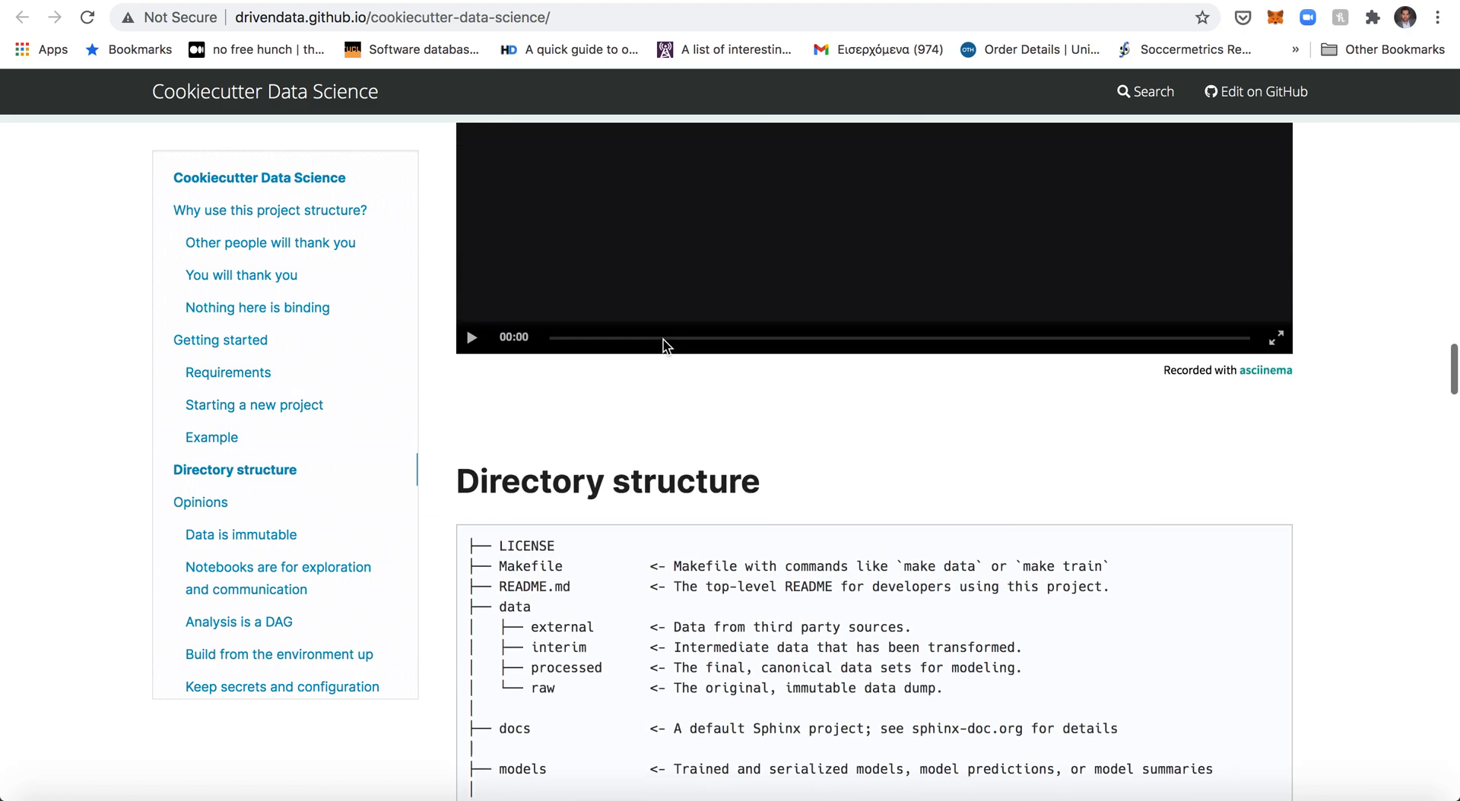
scroll("down", 3)
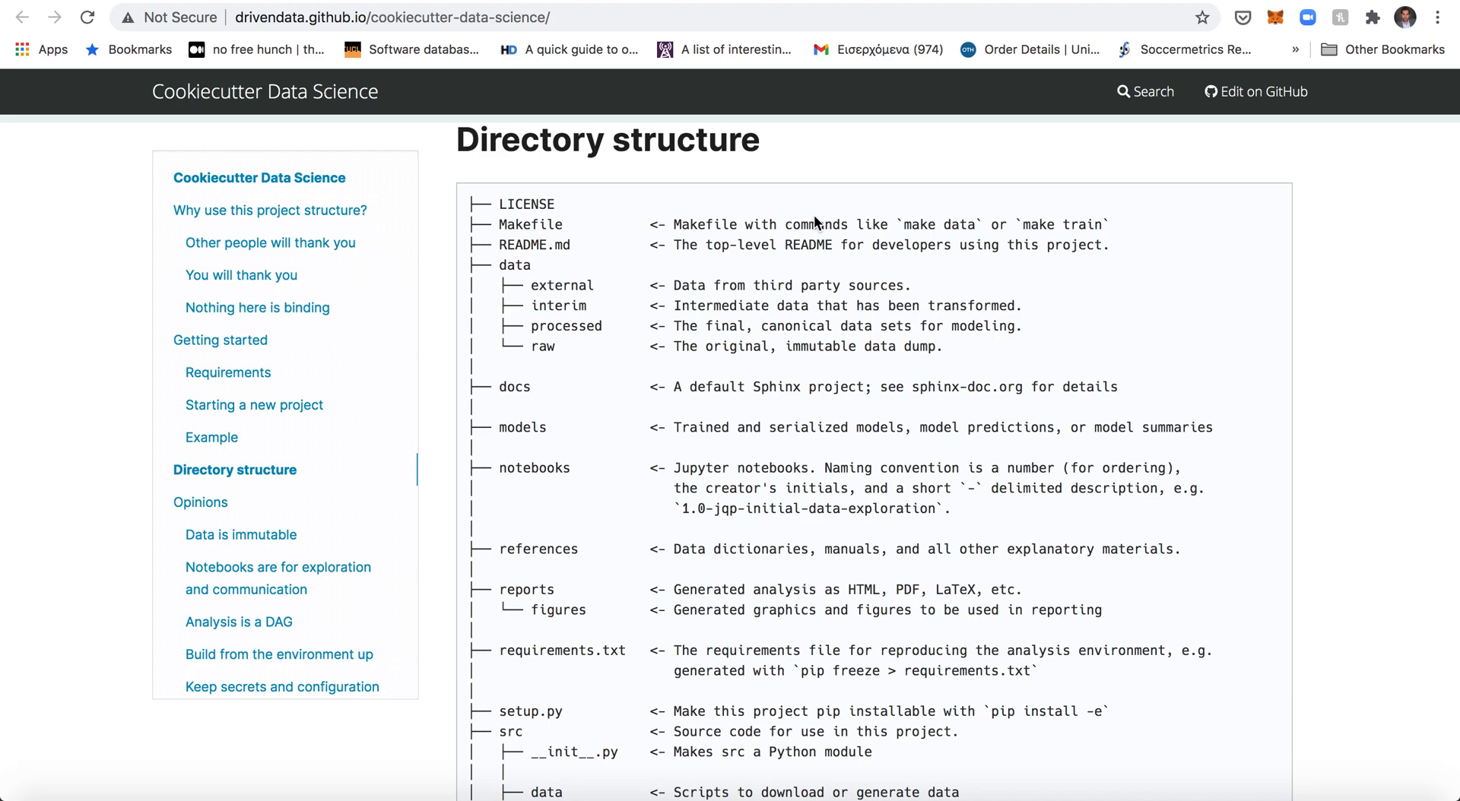
mouse_move(557, 363)
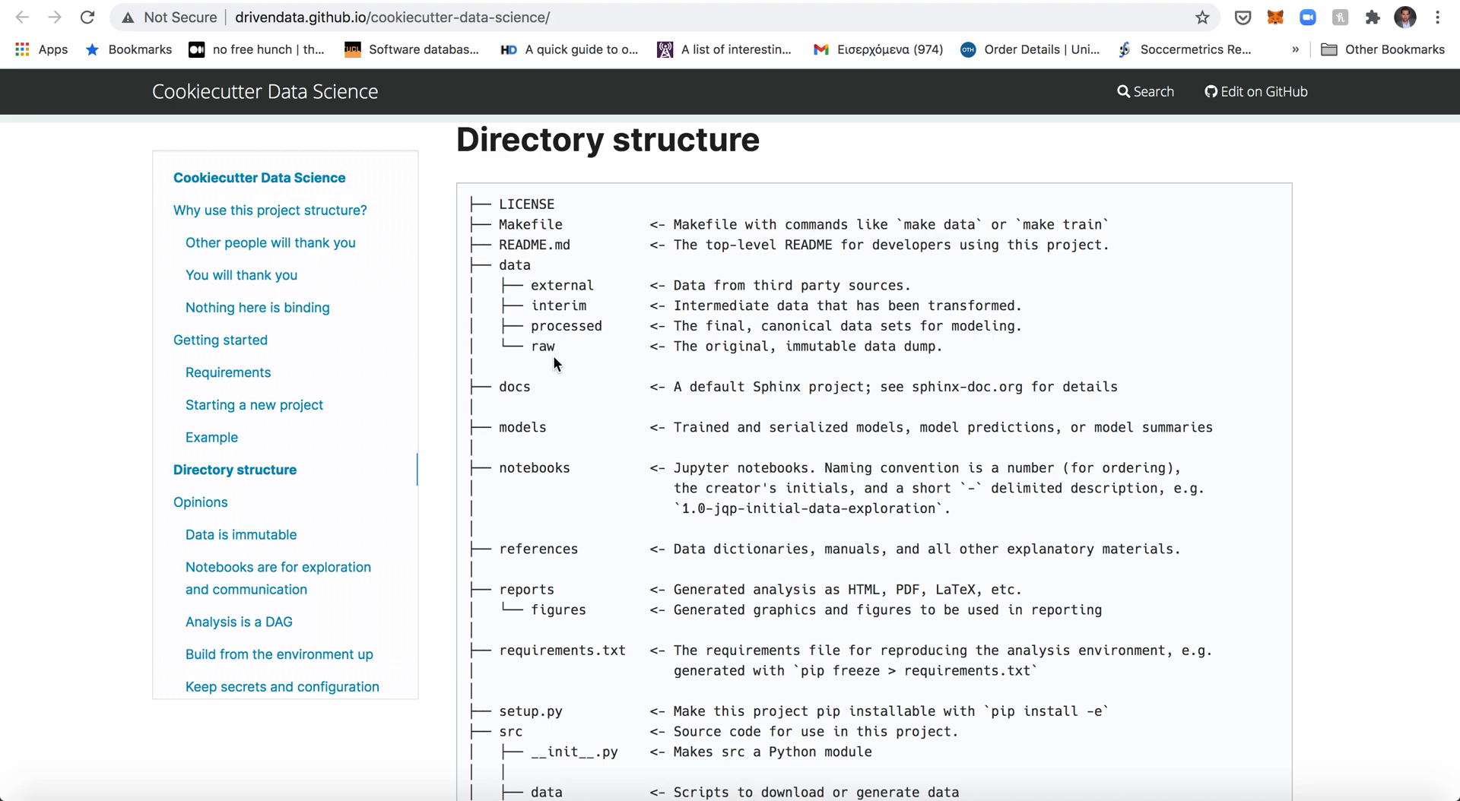
mouse_move(549, 536)
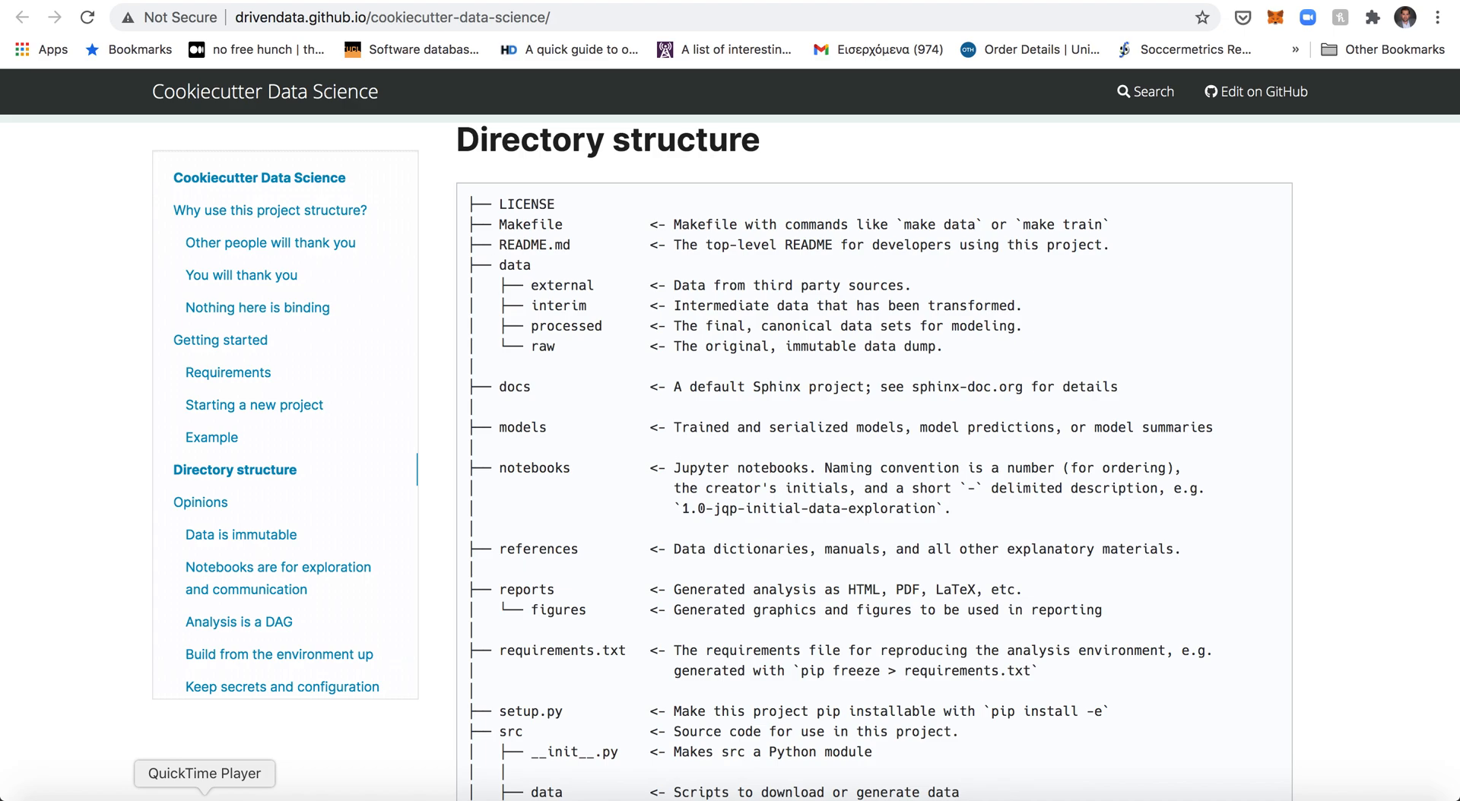
mouse_move(1017, 424)
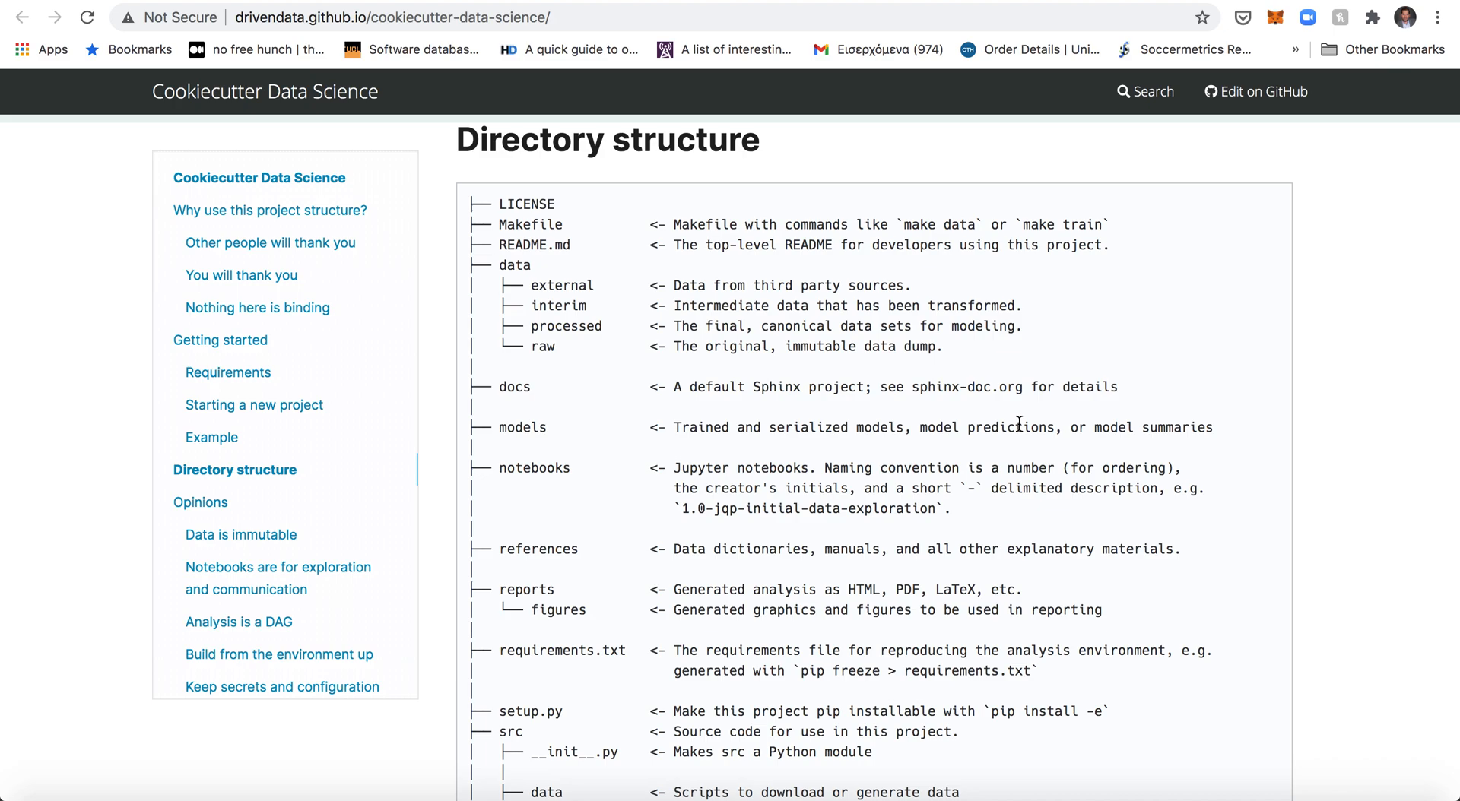
mouse_move(496, 420)
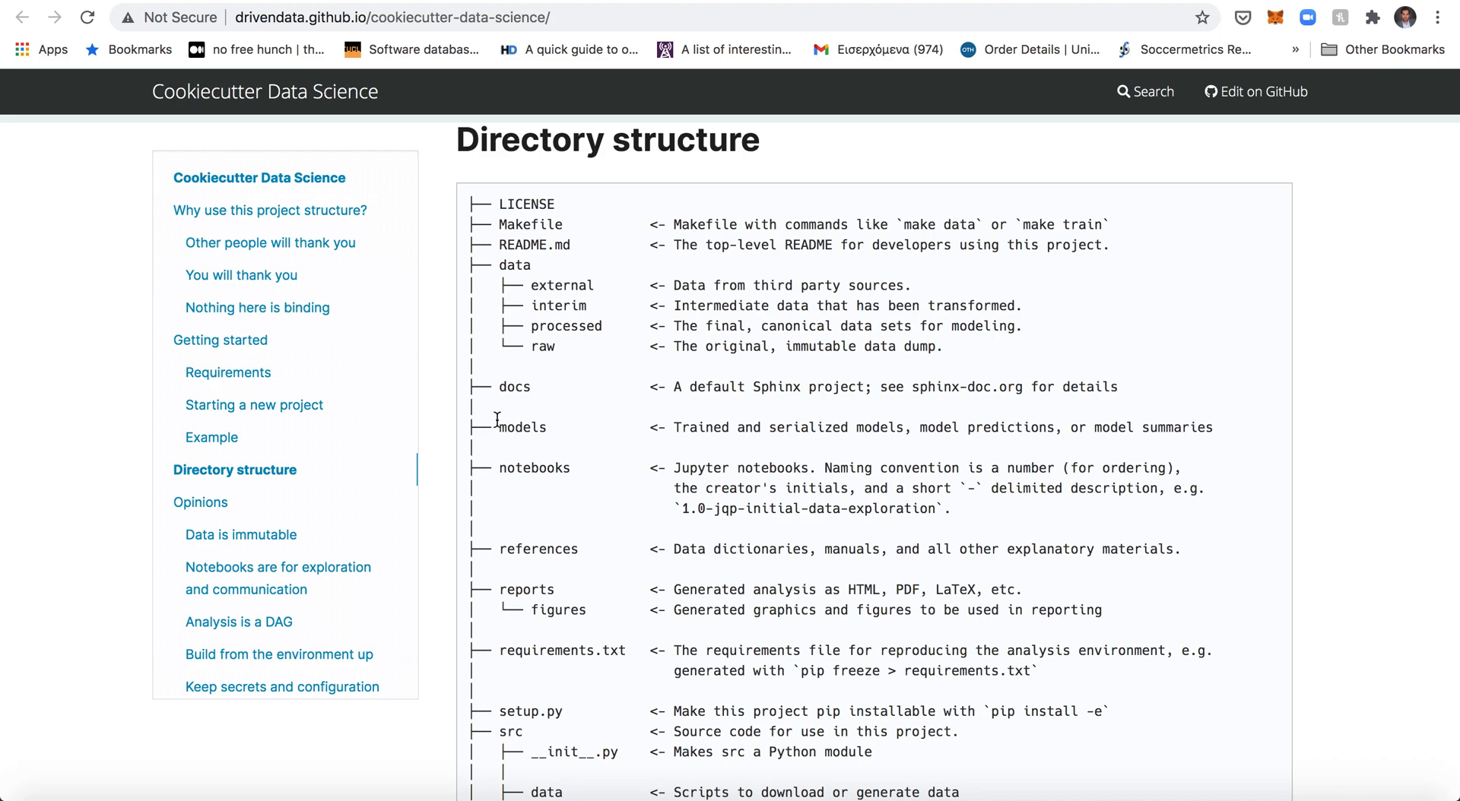
mouse_move(1076, 325)
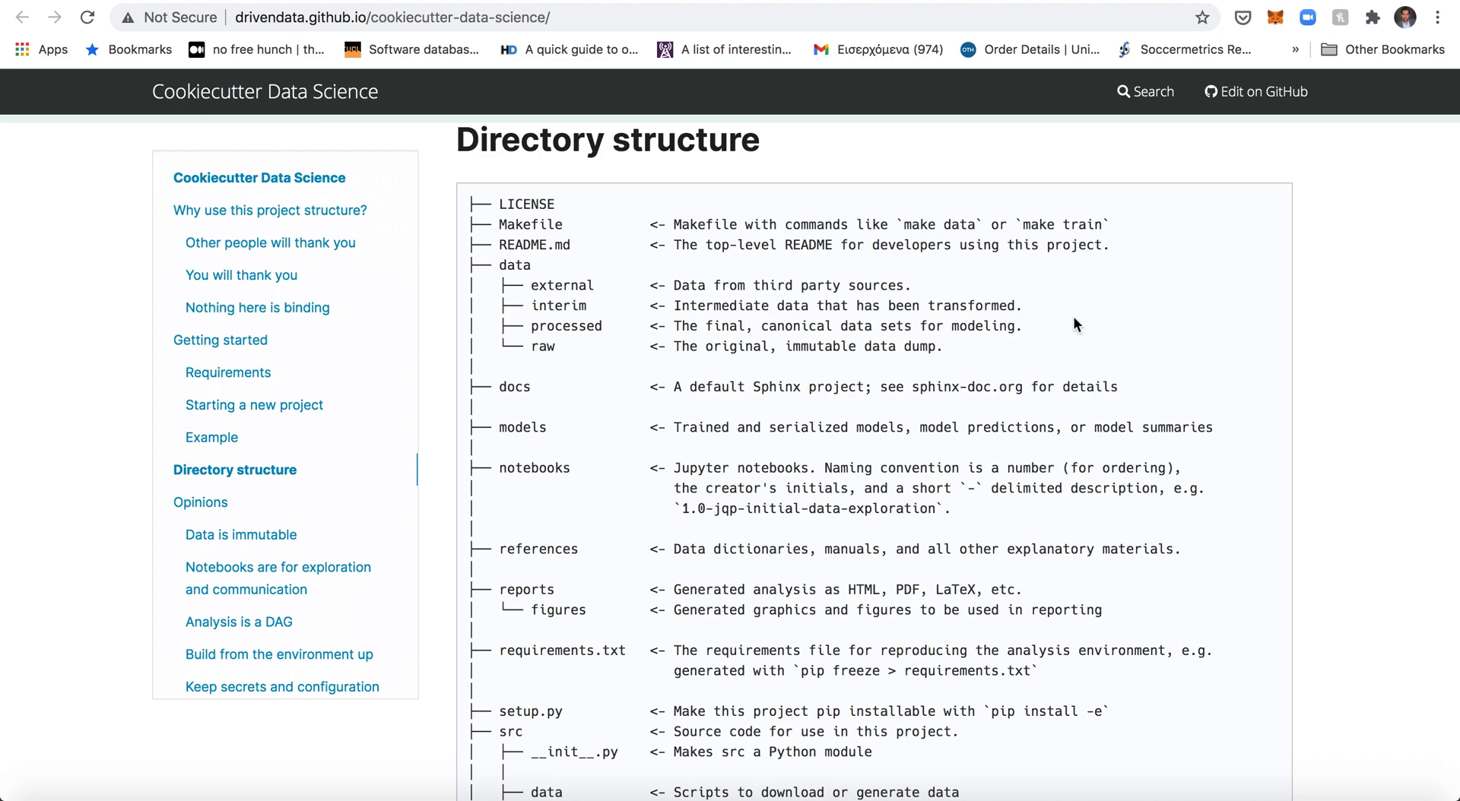